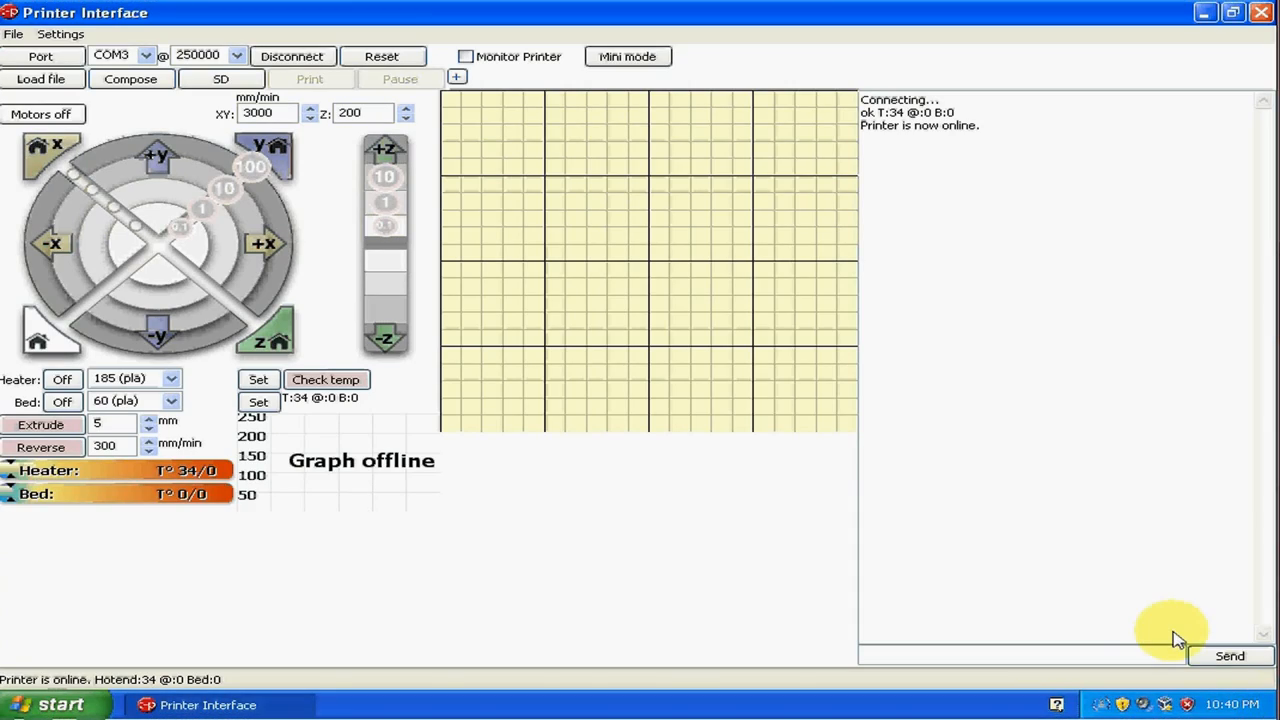
{"action": "mouse_move", "coordinate": [1200, 70]}
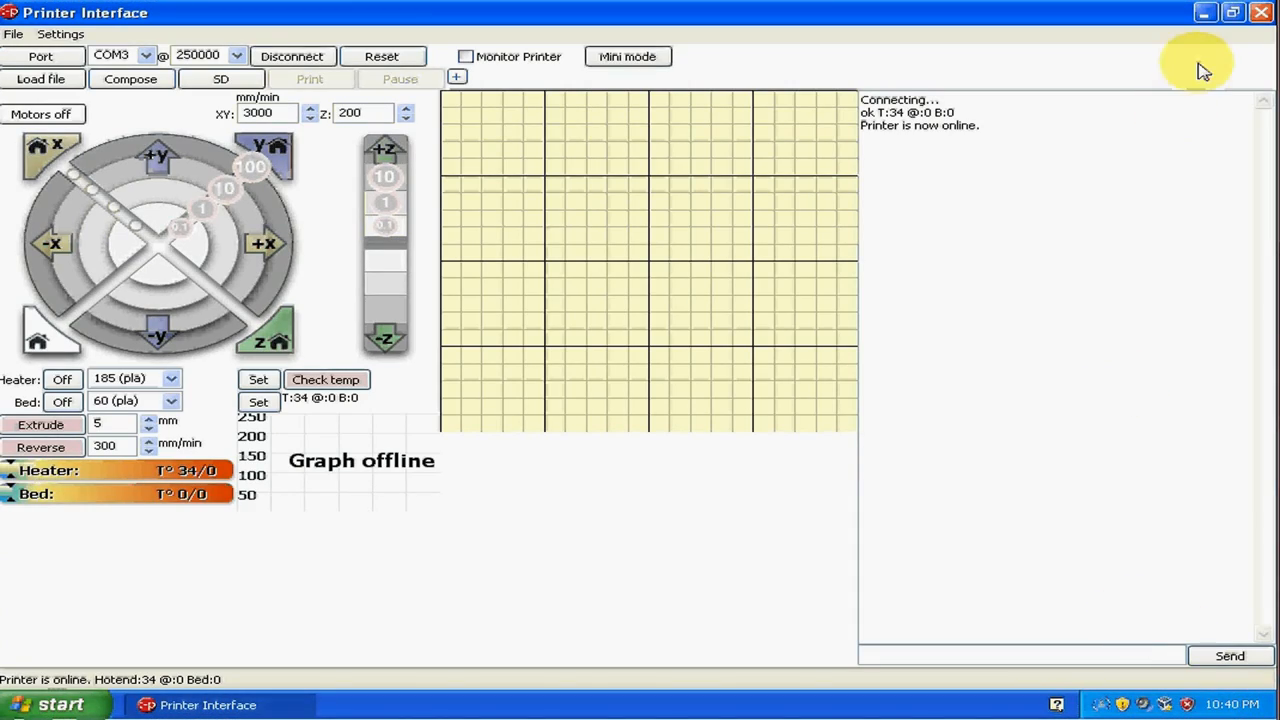
{"action": "mouse_move", "coordinate": [1204, 18]}
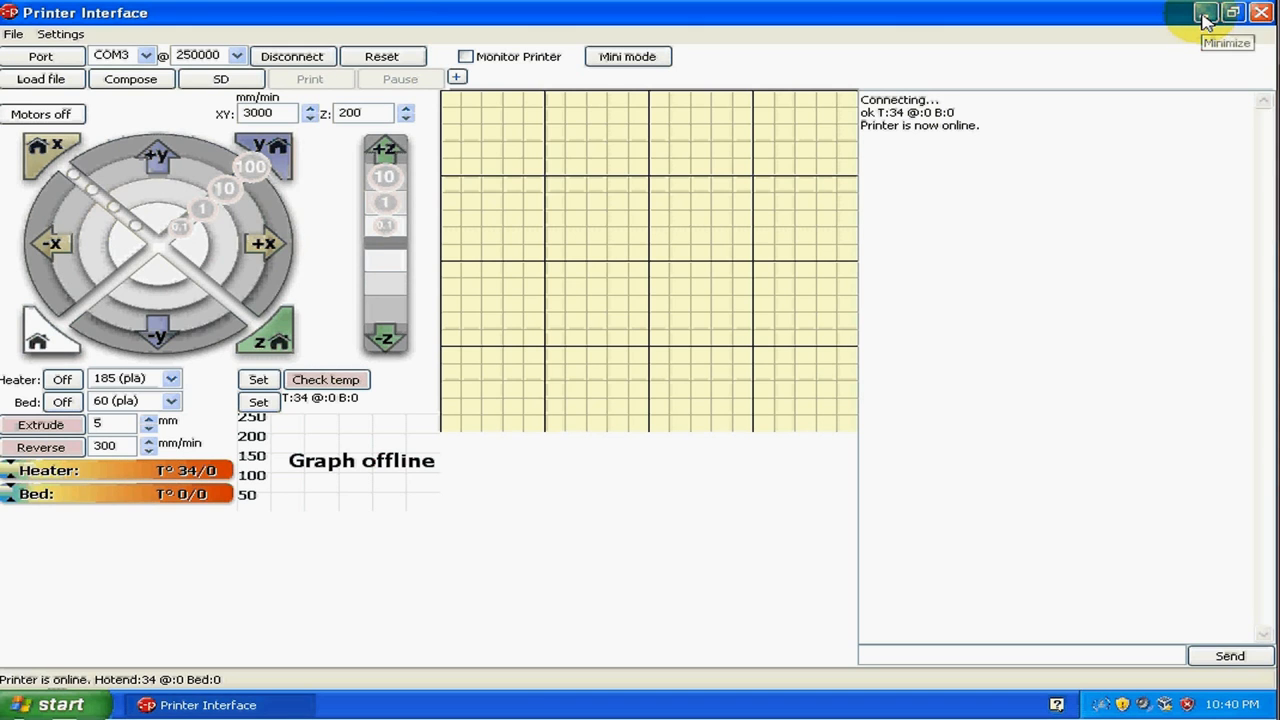
Minimize the Printer Interface window so the desktop and sketch windows show
{"action": "left_click", "coordinate": [1204, 12]}
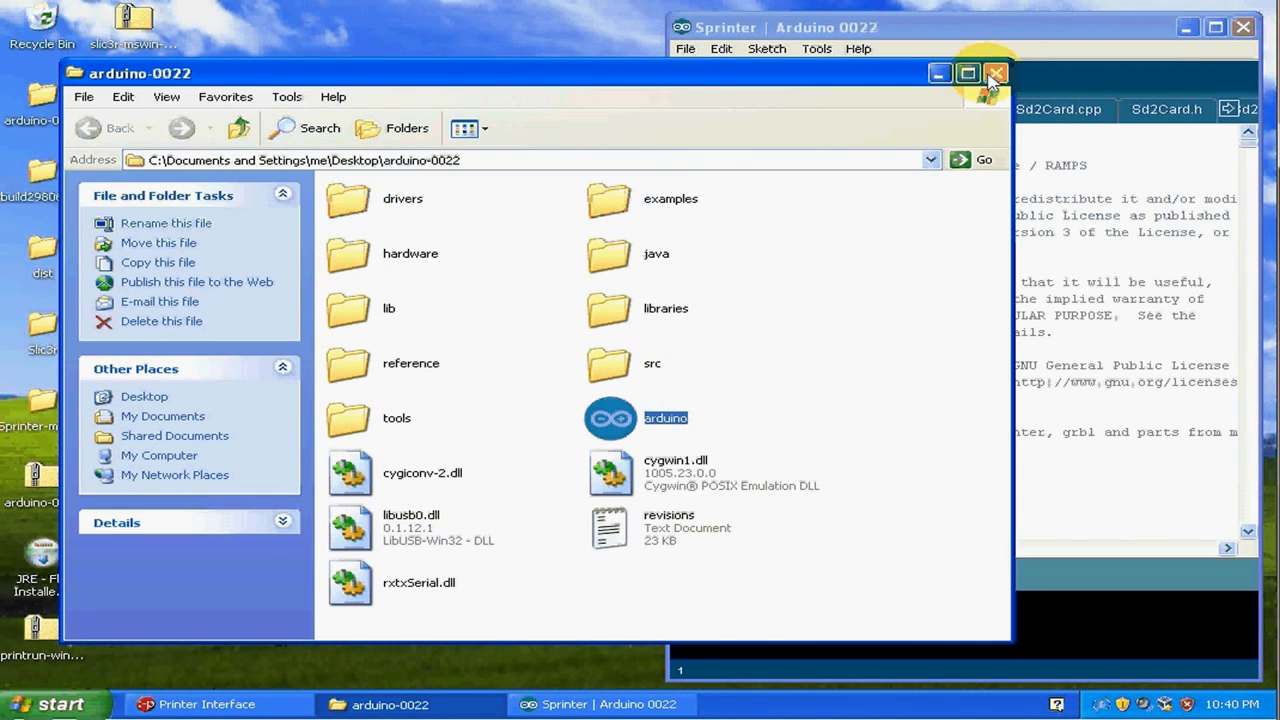
Reopen the Sprinter sketch through File > Open
{"action": "left_click", "coordinate": [684, 48]}
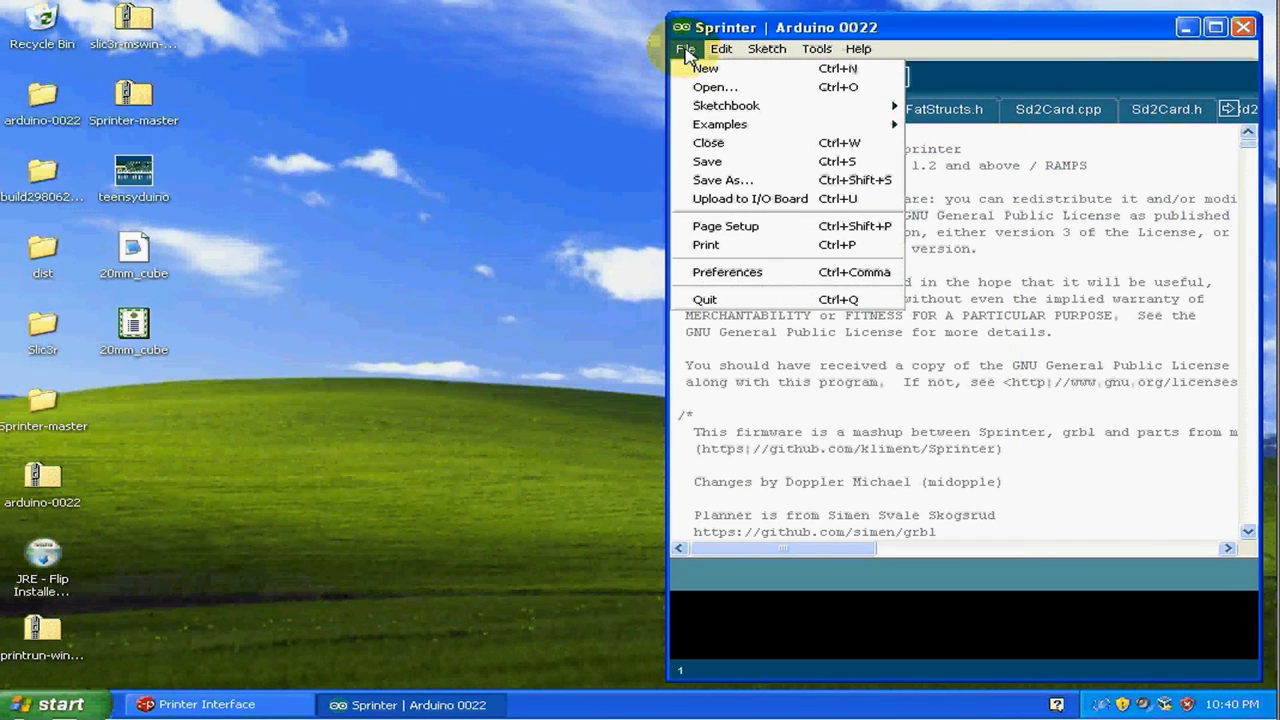
{"action": "left_click", "coordinate": [714, 88]}
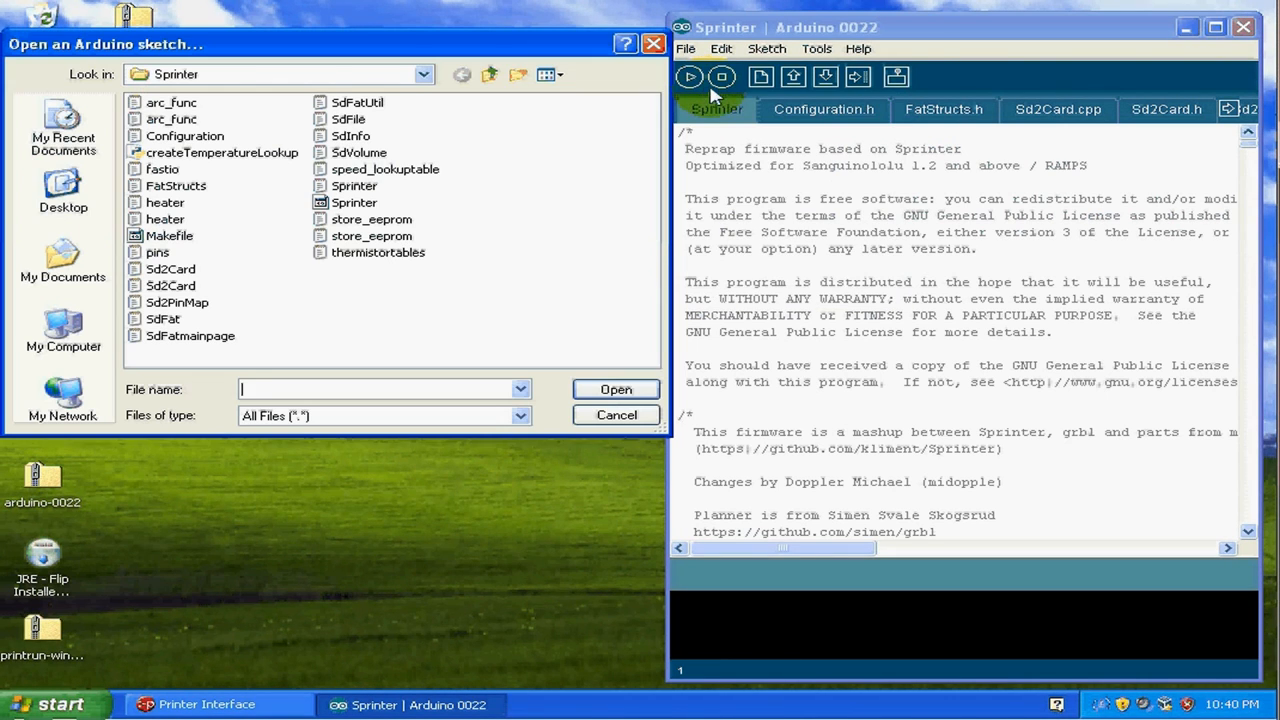
{"action": "left_click", "coordinate": [354, 186]}
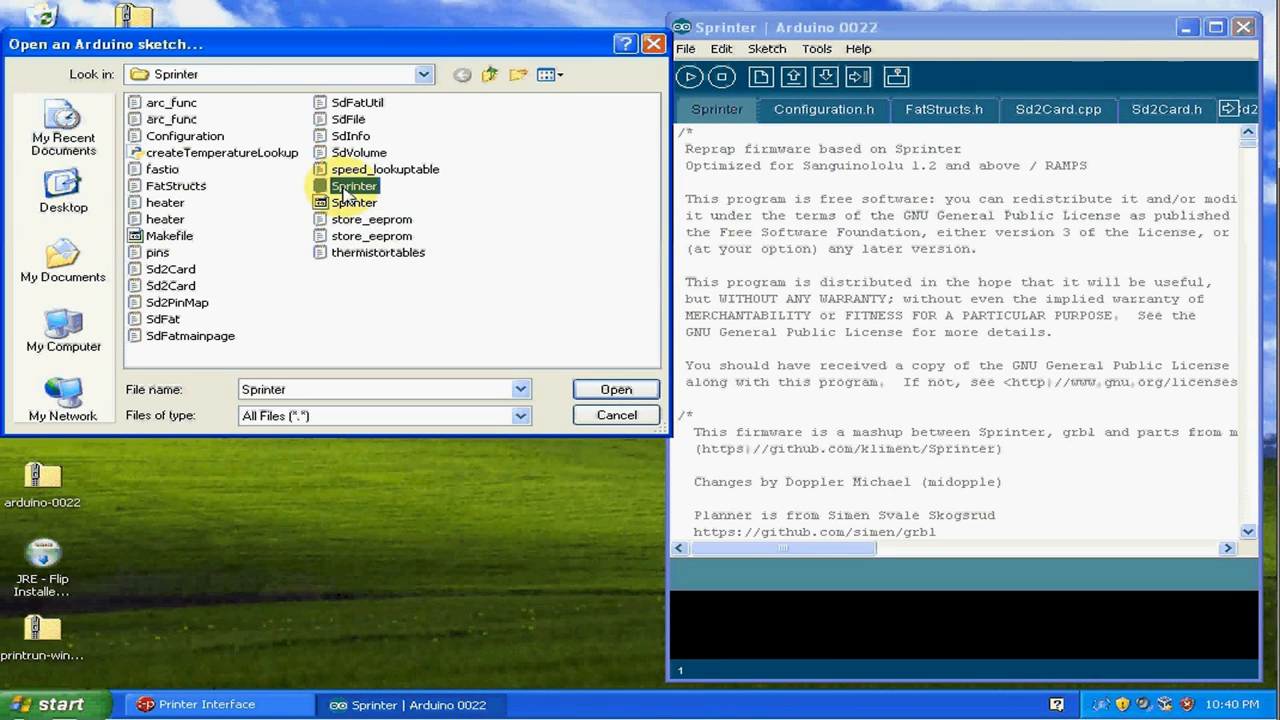
{"action": "left_click", "coordinate": [616, 388]}
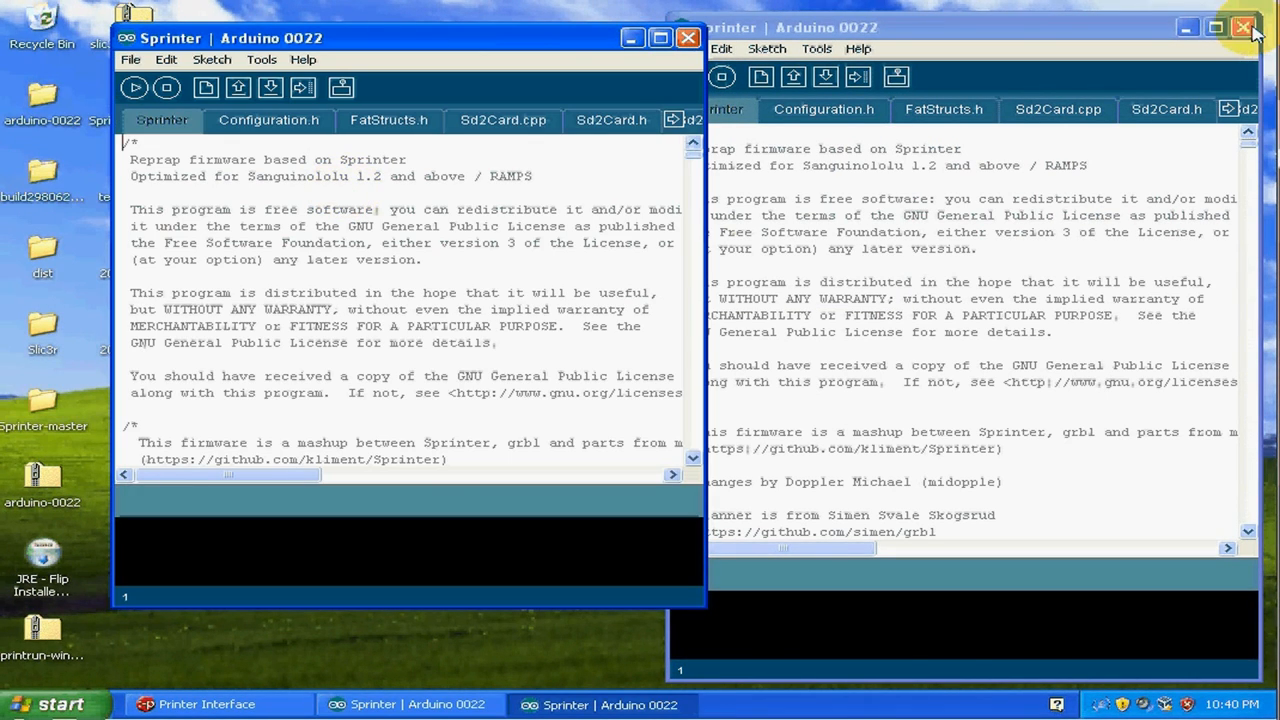
Close the duplicate Sprinter window and show the Configuration.h file
{"action": "left_click", "coordinate": [1244, 28]}
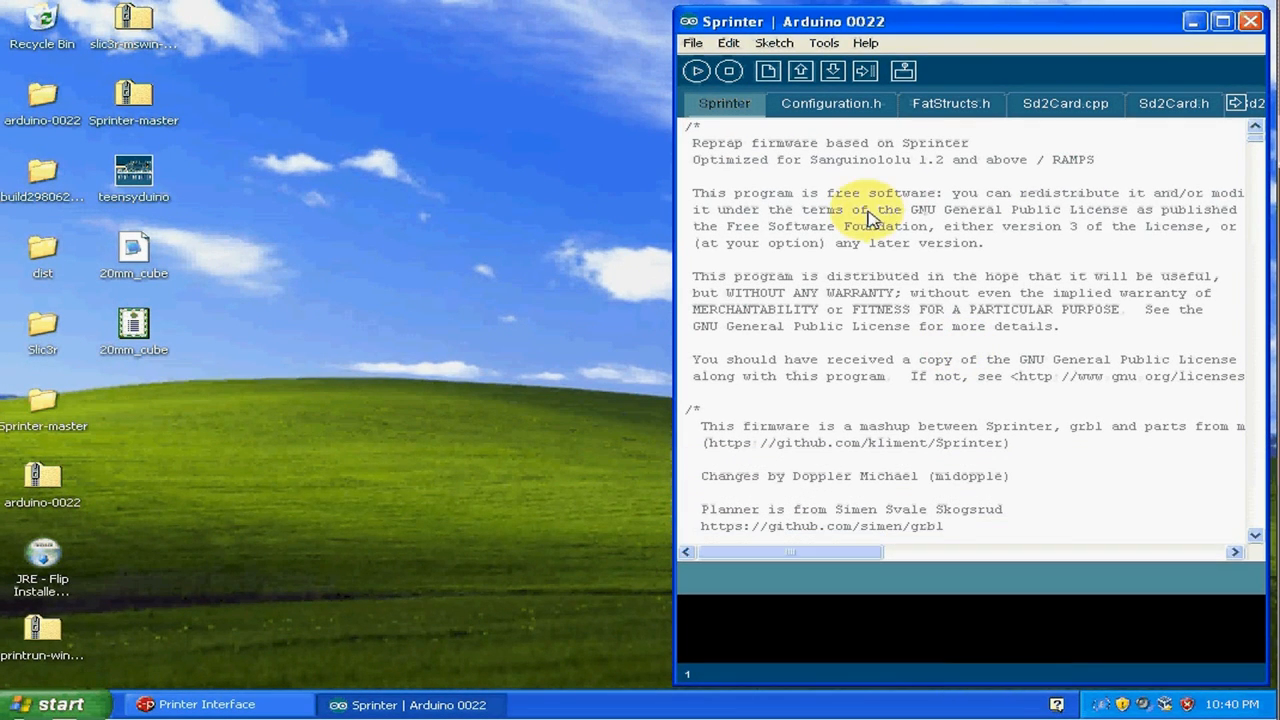
{"action": "left_click", "coordinate": [830, 104]}
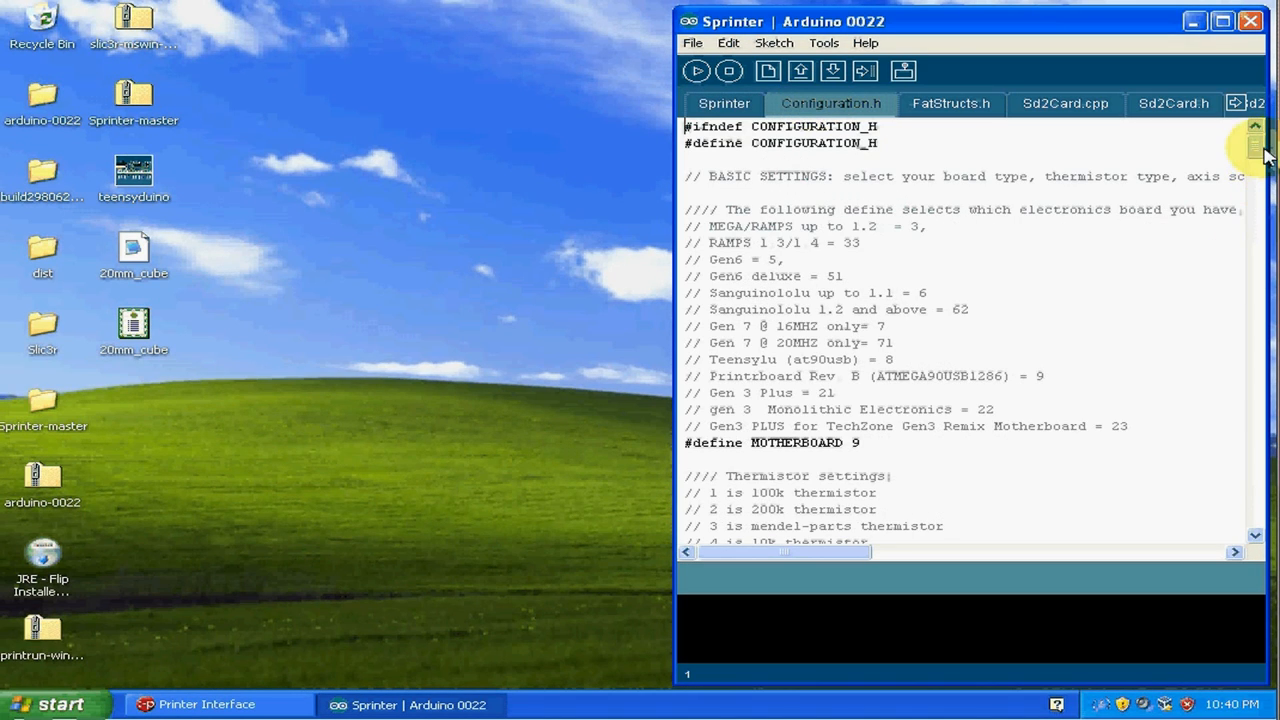
Scroll Configuration.h to the _AXIS_STEP_PER_UNIT line (80, 80, 3200/1.25, 700) and launch Calculator
{"action": "scroll", "scroll_direction": "down", "scroll_amount": 3}
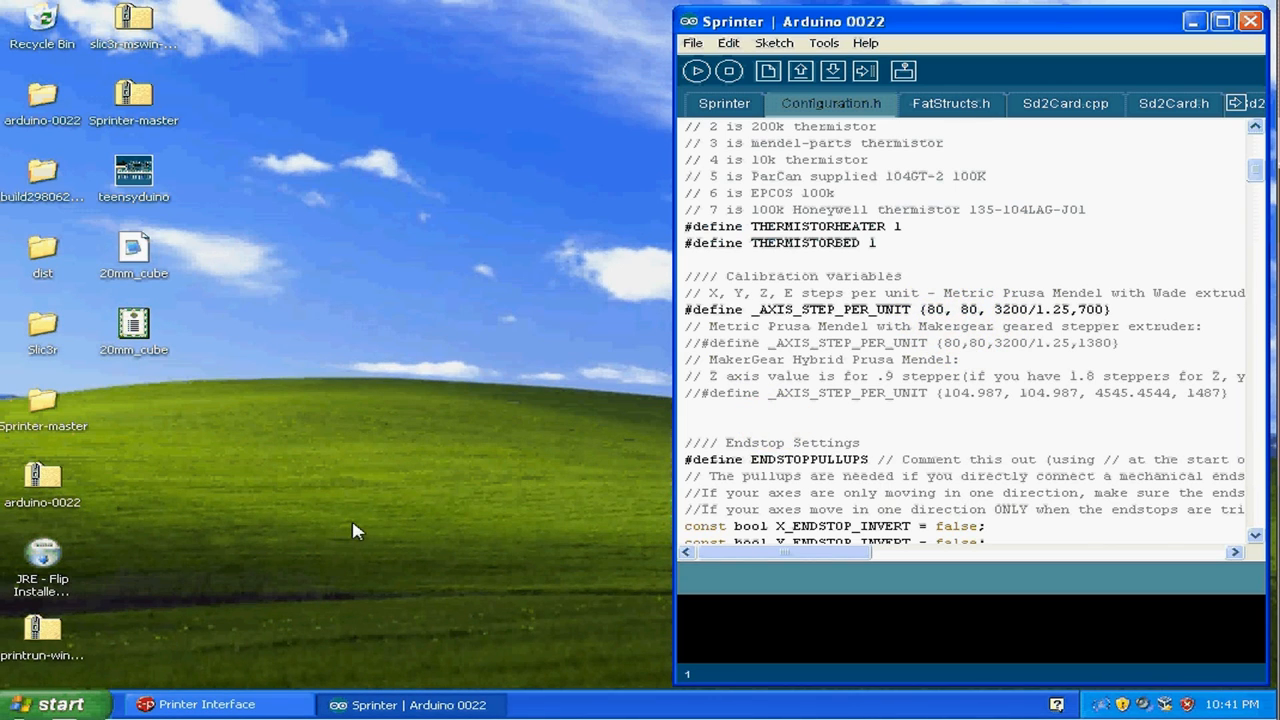
{"action": "double_click", "coordinate": [910, 336]}
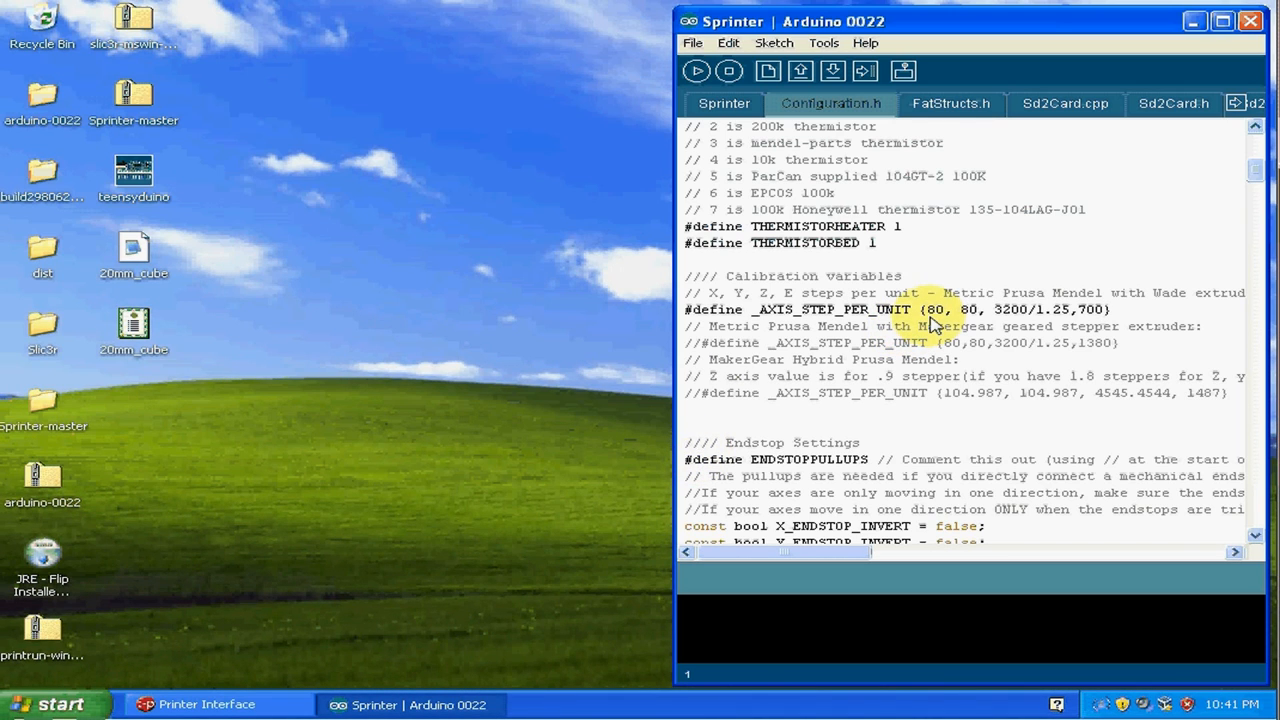
{"action": "left_click", "coordinate": [56, 704]}
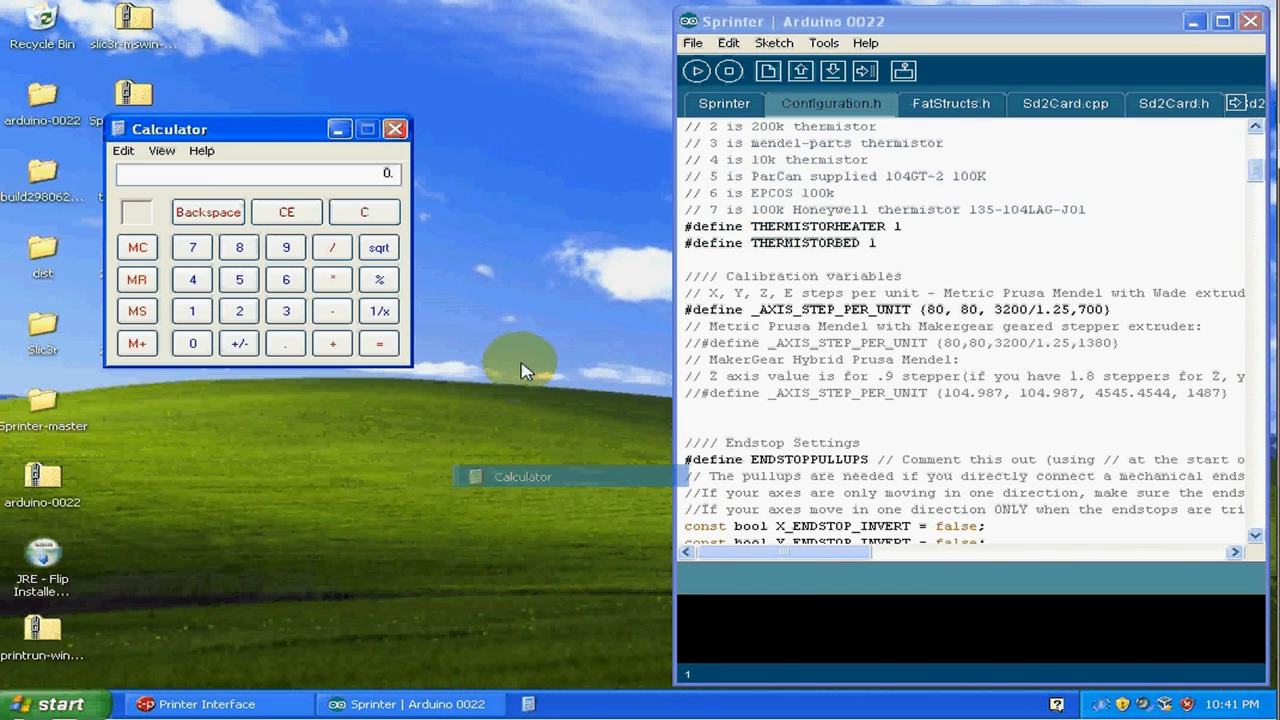
Move the Calculator window beside the Configuration.h editor
{"action": "left_click_drag", "start_coordinate": [170, 128], "coordinate": [360, 150]}
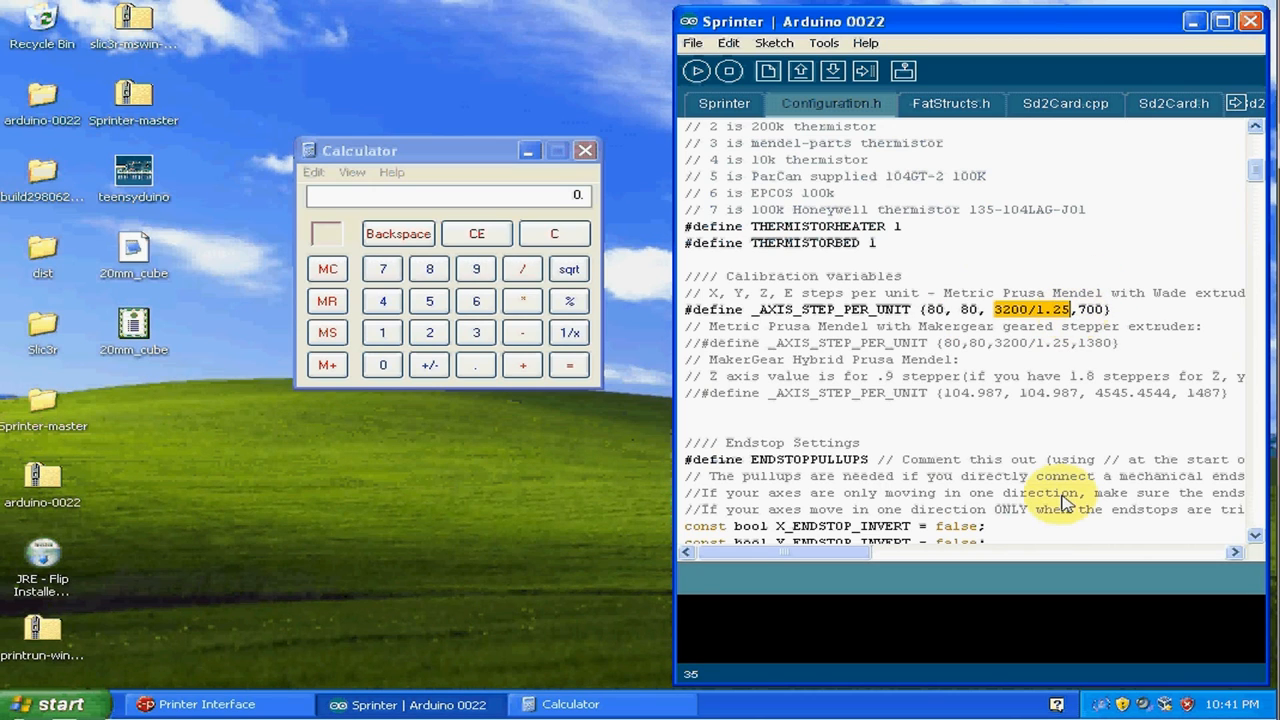
{"action": "mouse_move", "coordinate": [1100, 318]}
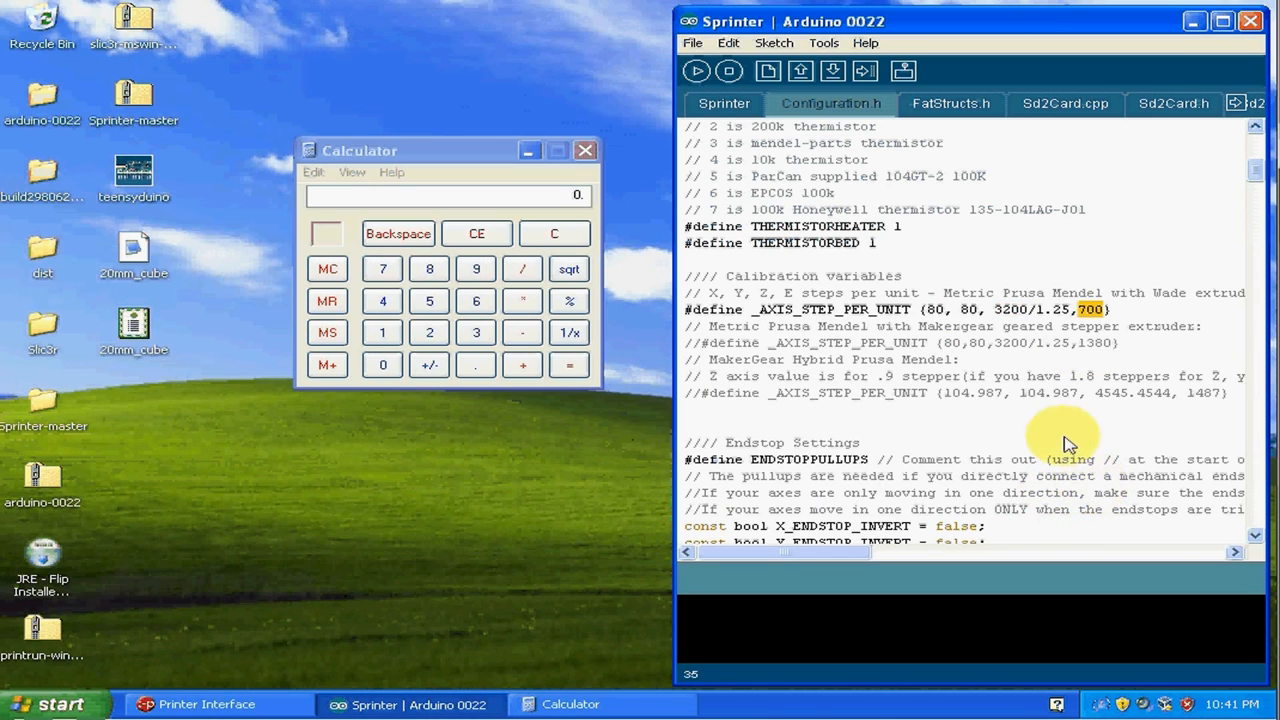
{"action": "mouse_move", "coordinate": [1108, 370]}
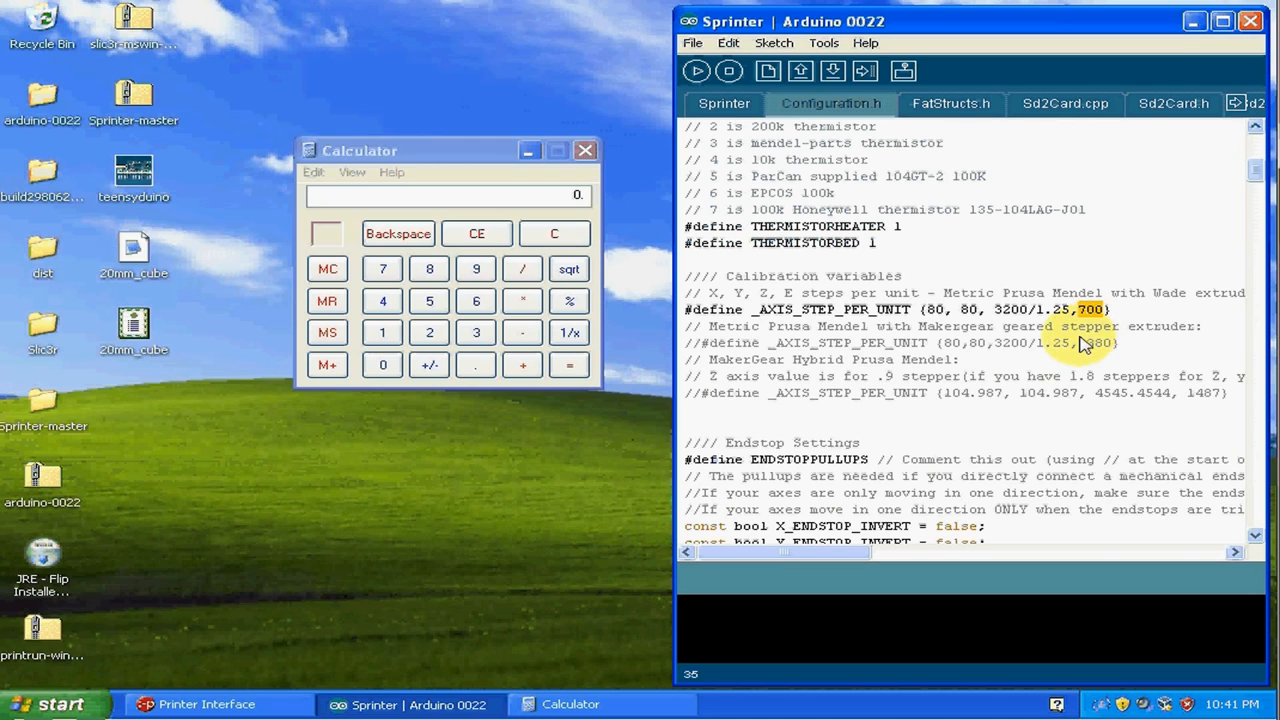
{"action": "mouse_move", "coordinate": [1164, 360]}
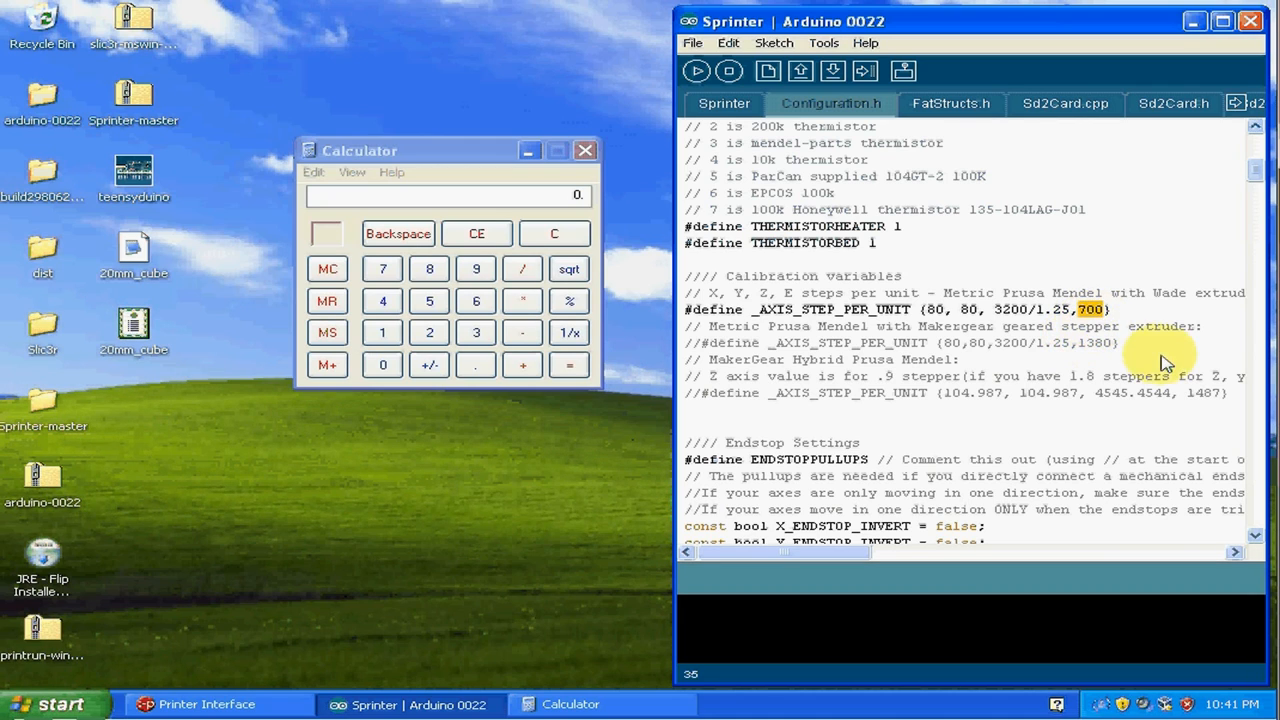
{"action": "mouse_move", "coordinate": [1104, 324]}
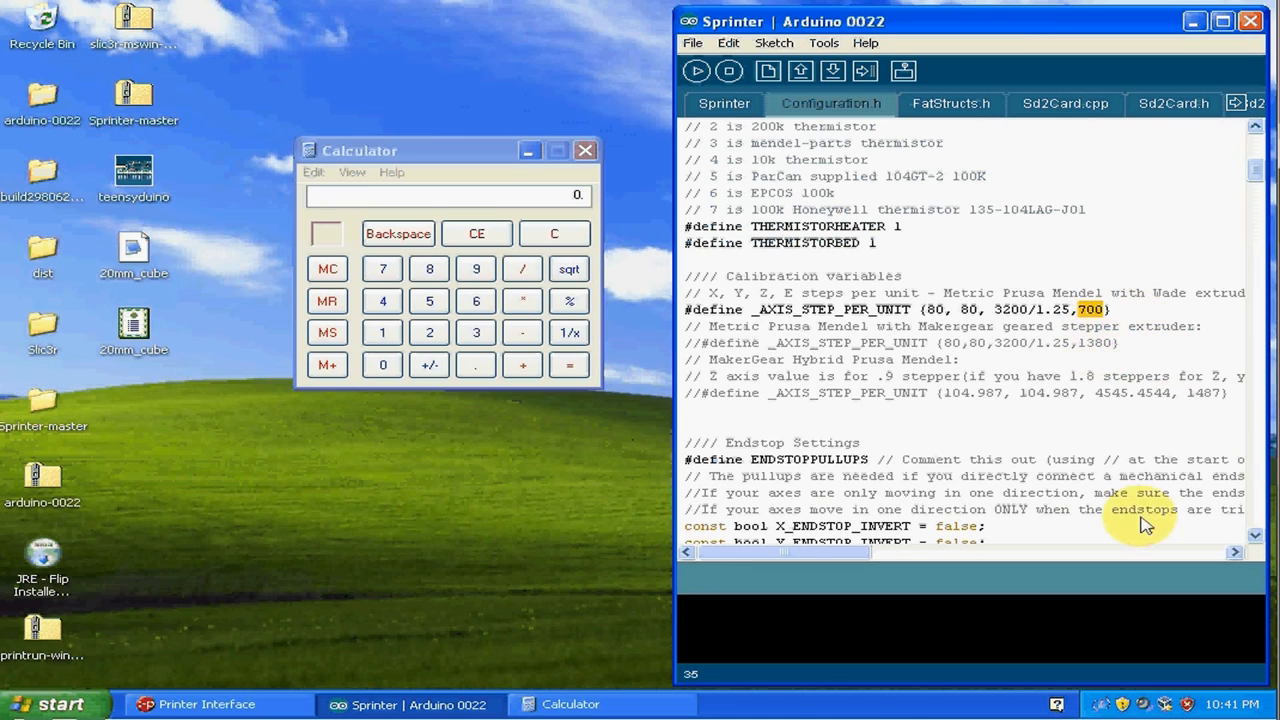
{"action": "mouse_move", "coordinate": [1136, 332]}
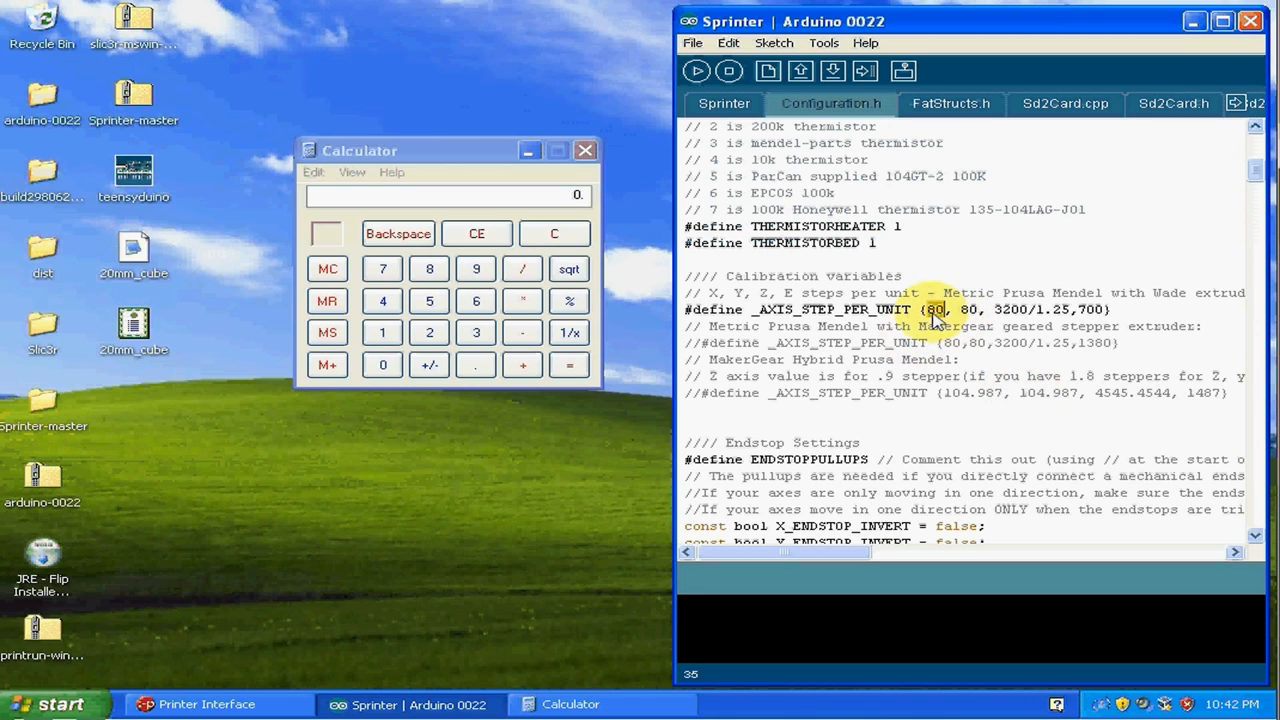
{"action": "mouse_move", "coordinate": [920, 382]}
{"action": "type", "text": "80."}
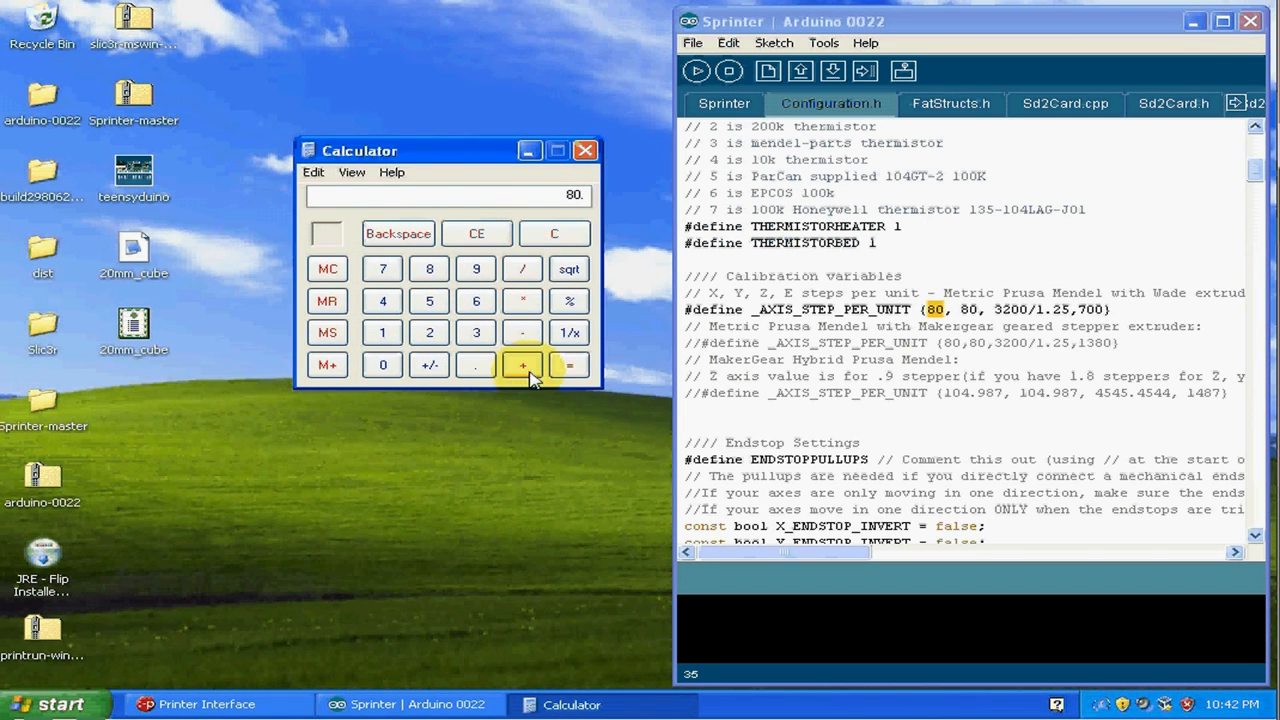
Work 80 into 93.74 in Calculator and enter it as the X steps-per-unit value
{"action": "left_click", "coordinate": [428, 300]}
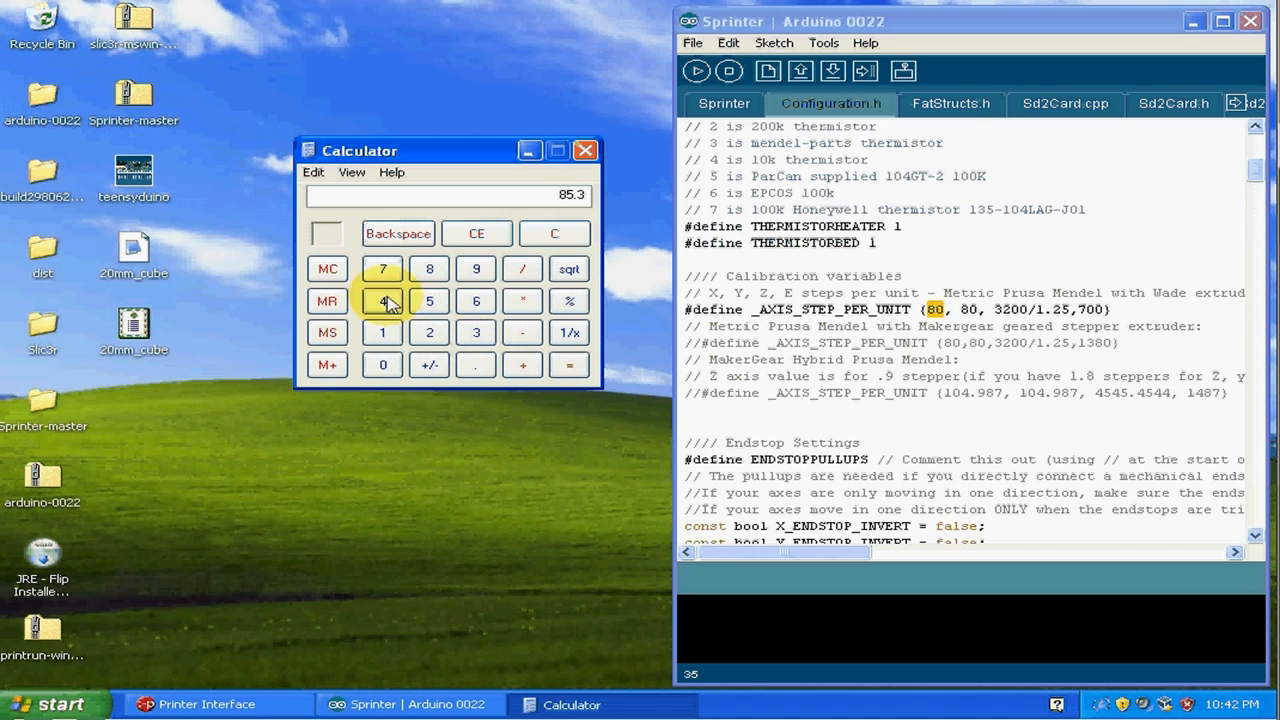
{"action": "left_click", "coordinate": [568, 364]}
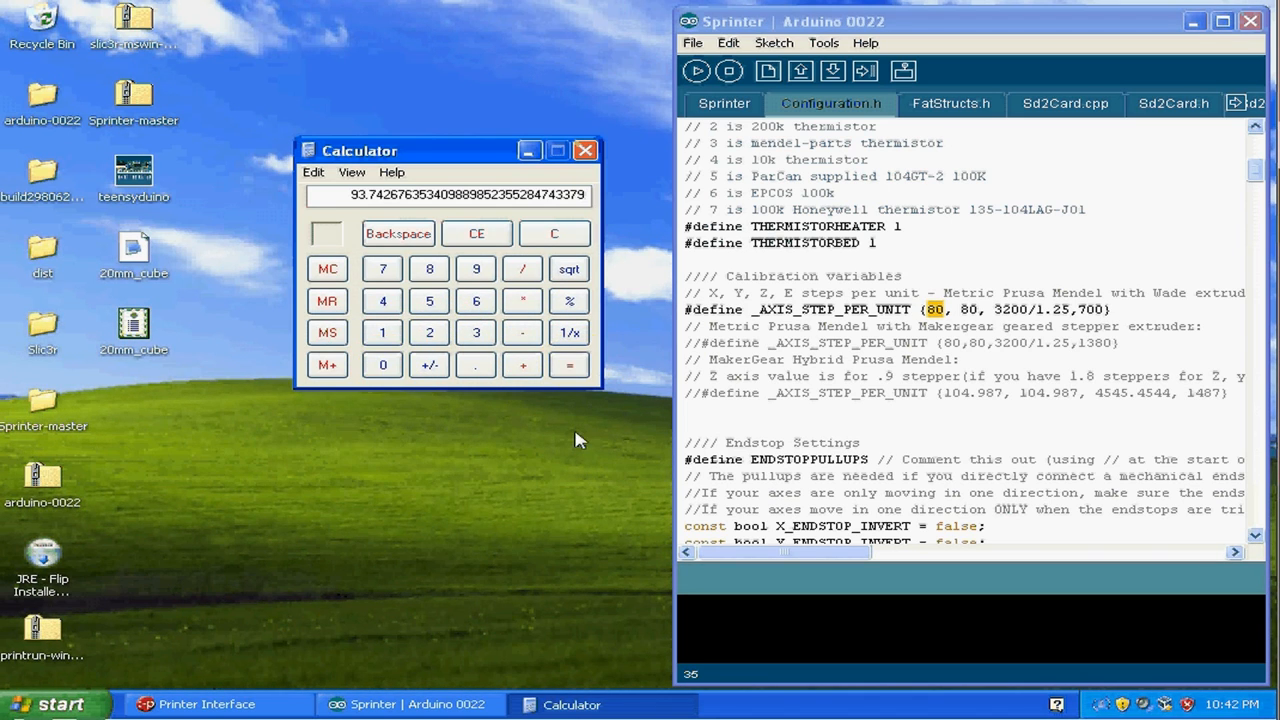
{"action": "mouse_move", "coordinate": [360, 210]}
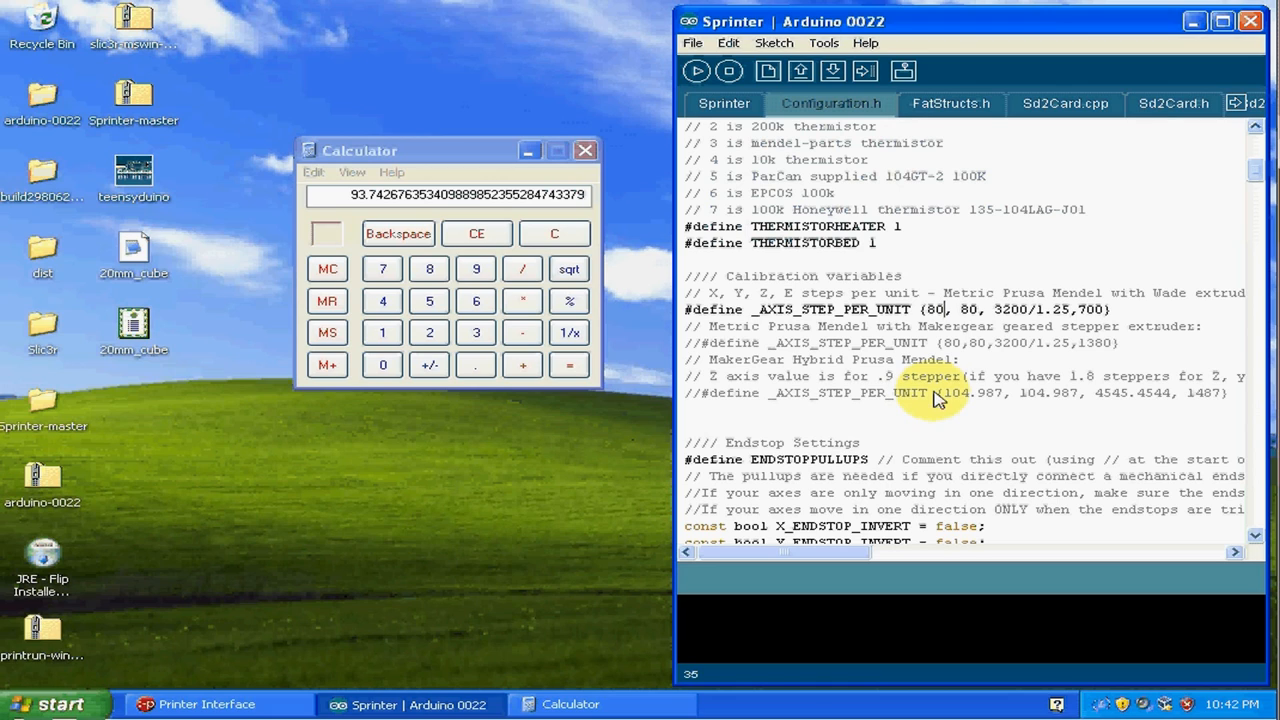
{"action": "type", "text": "9"}
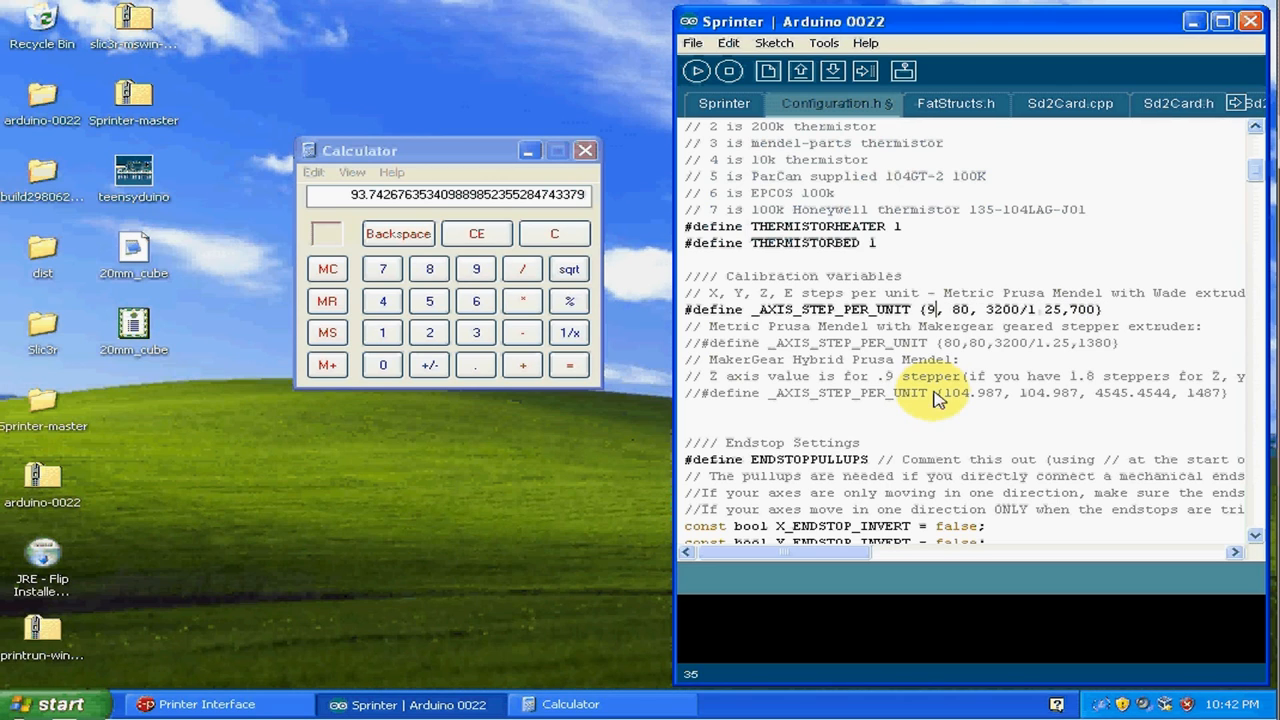
{"action": "type", "text": "3e7"}
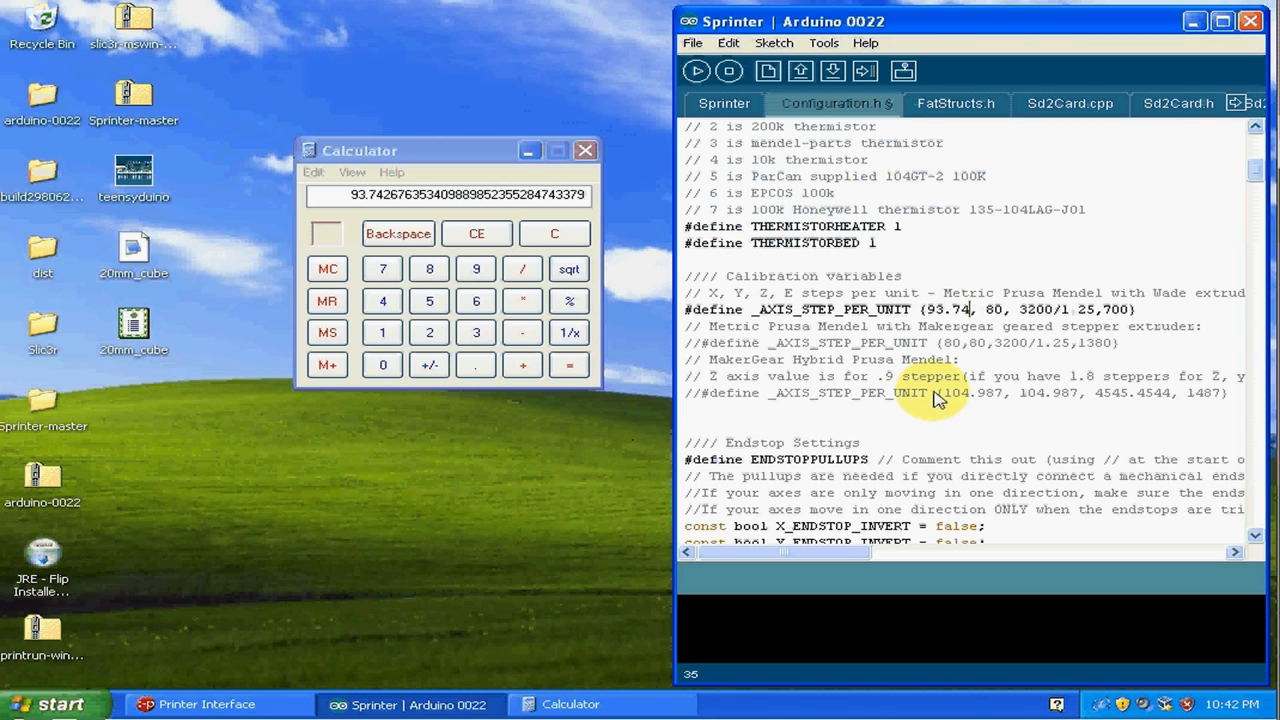
{"action": "mouse_move", "coordinate": [952, 388]}
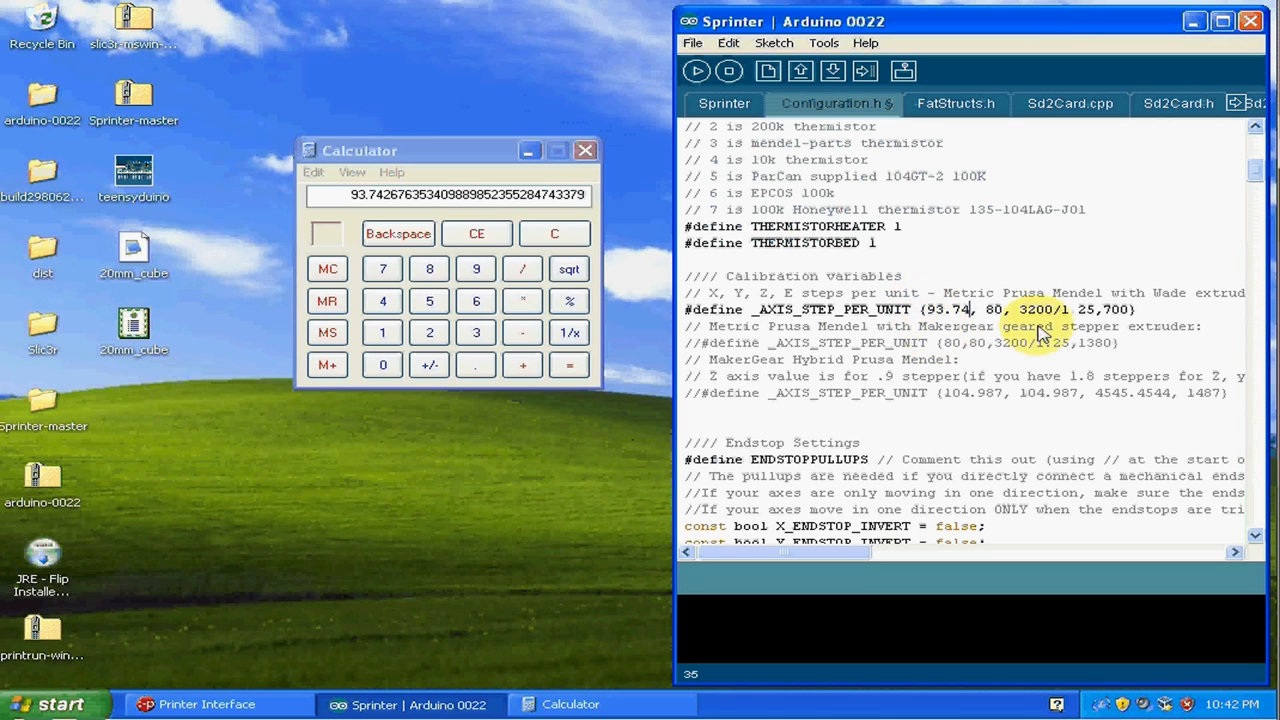
{"action": "mouse_move", "coordinate": [1024, 464]}
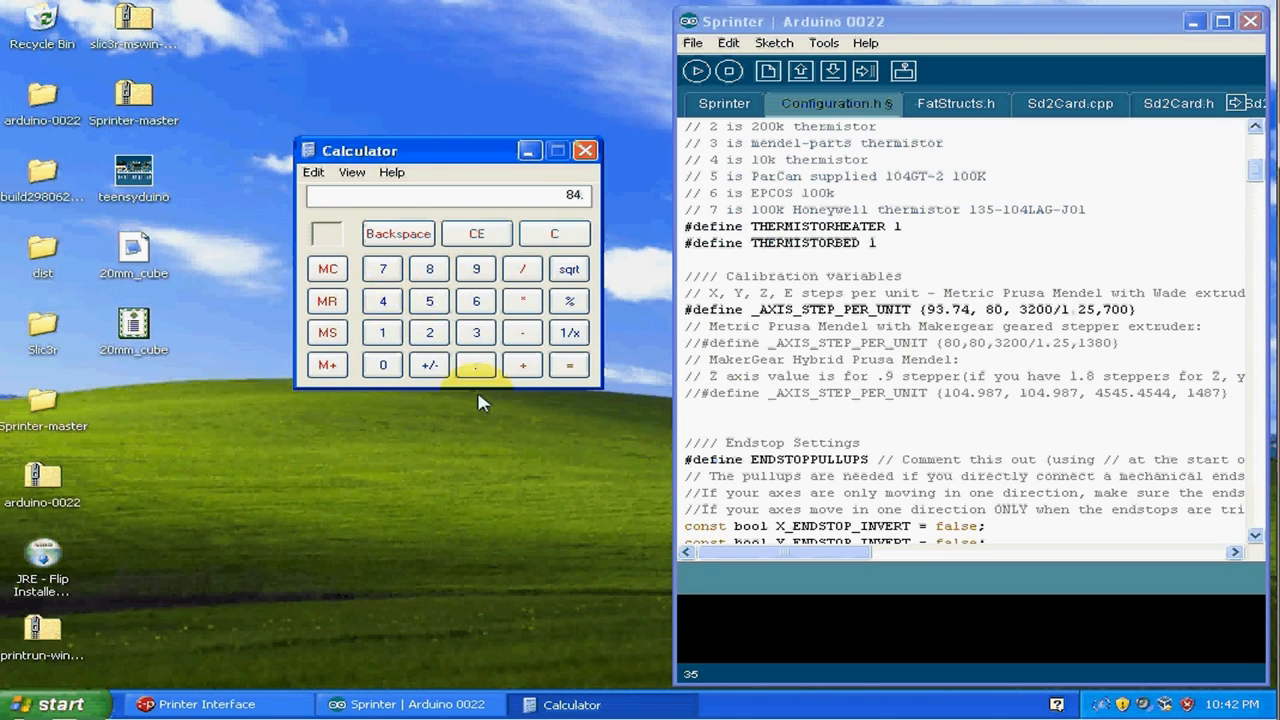
Calculate the Y step value 94.184 and write it over the second 80 in the define line
{"action": "left_click", "coordinate": [522, 364]}
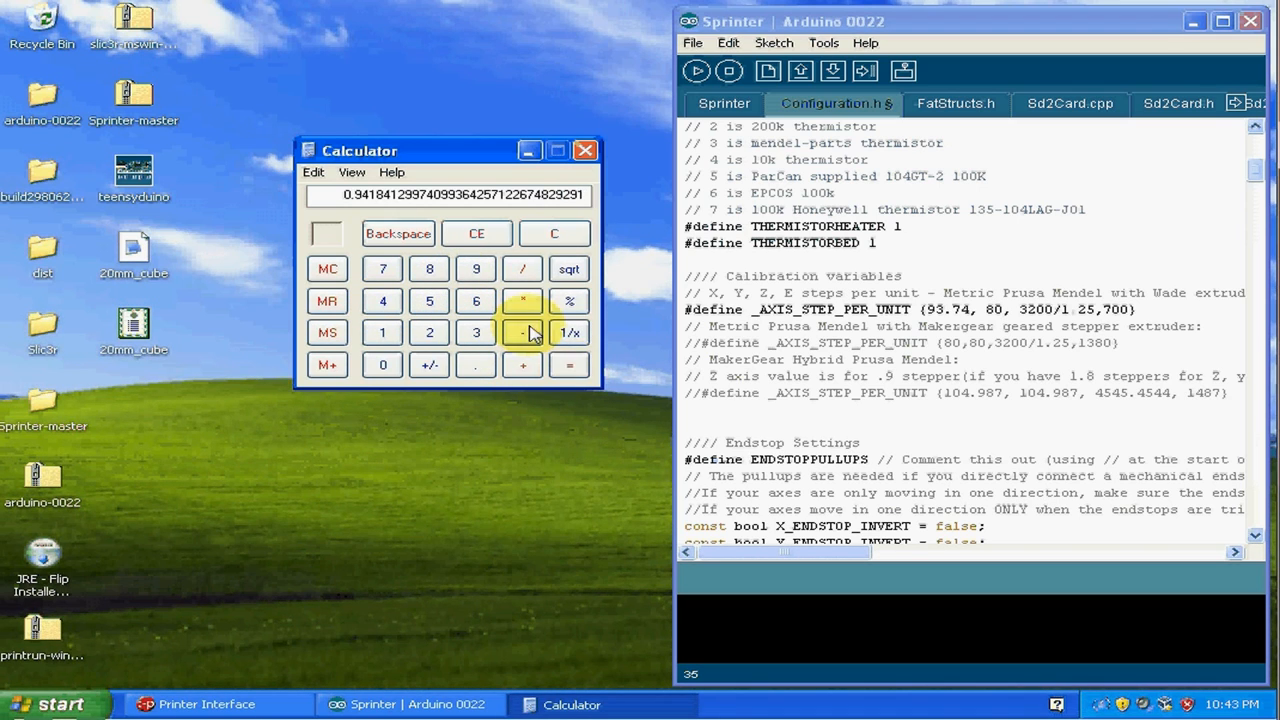
{"action": "left_click", "coordinate": [568, 364]}
{"action": "type", "text": "94e"}
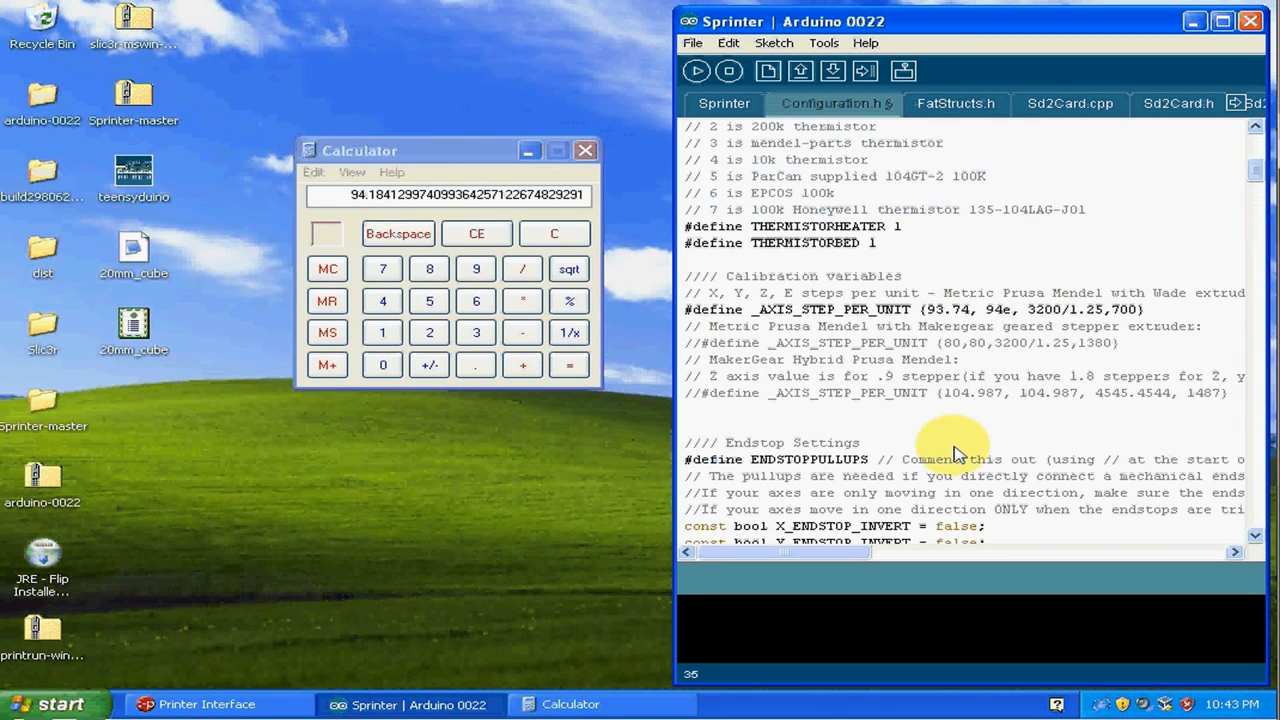
{"action": "type", "text": "184,"}
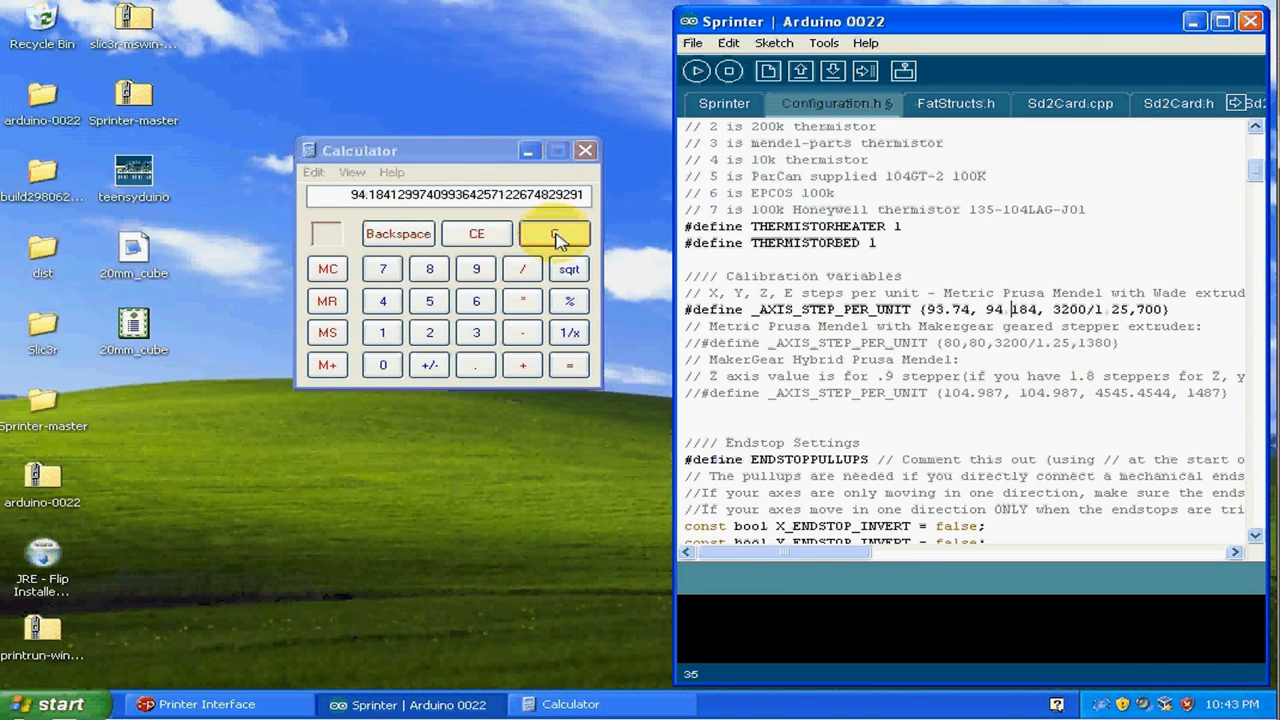
Compute 3200 / 1.25 with the correction to 2564.1 and set it as the Z steps-per-unit value
{"action": "left_click", "coordinate": [554, 232]}
{"action": "type", "text": "3200."}
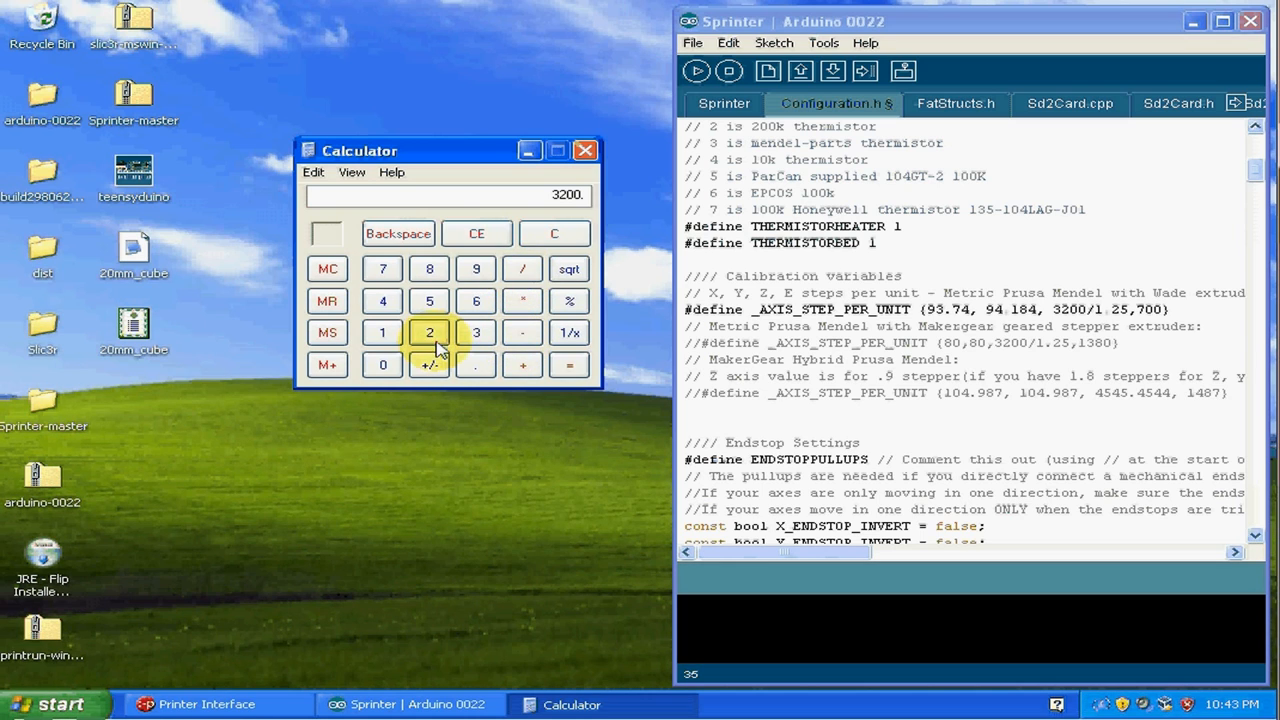
{"action": "left_click", "coordinate": [568, 364]}
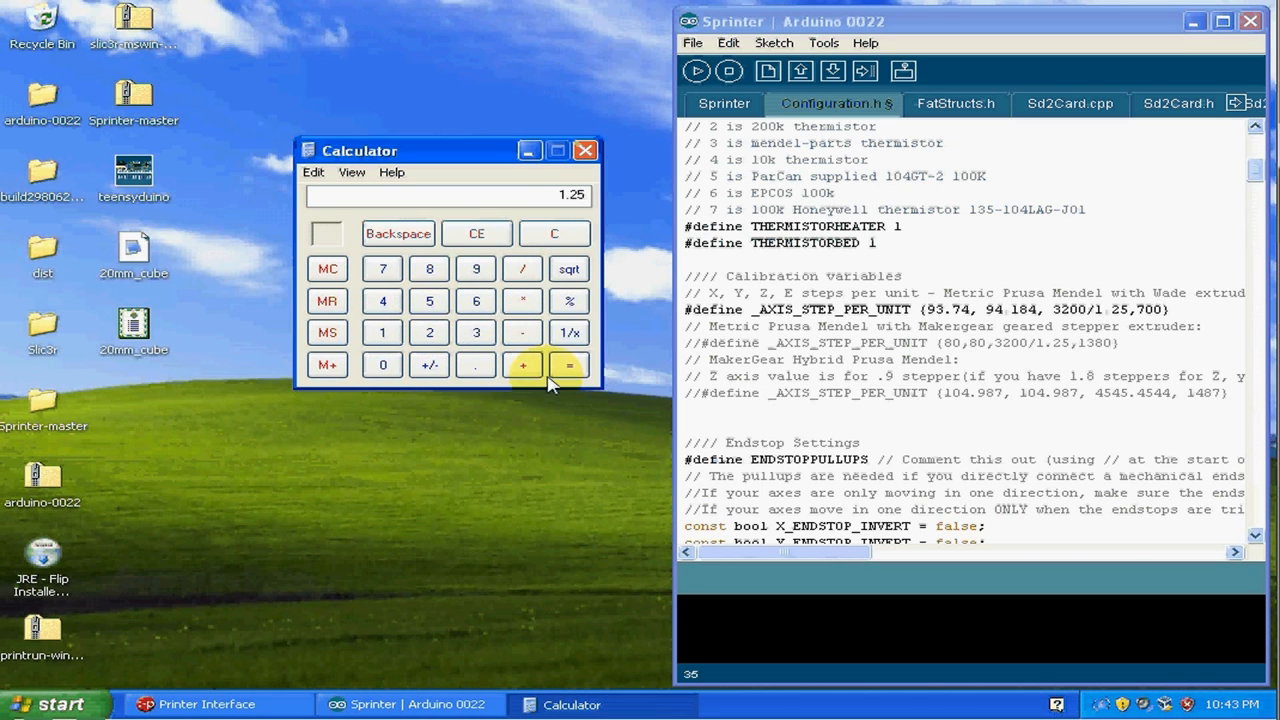
{"action": "left_click", "coordinate": [568, 364]}
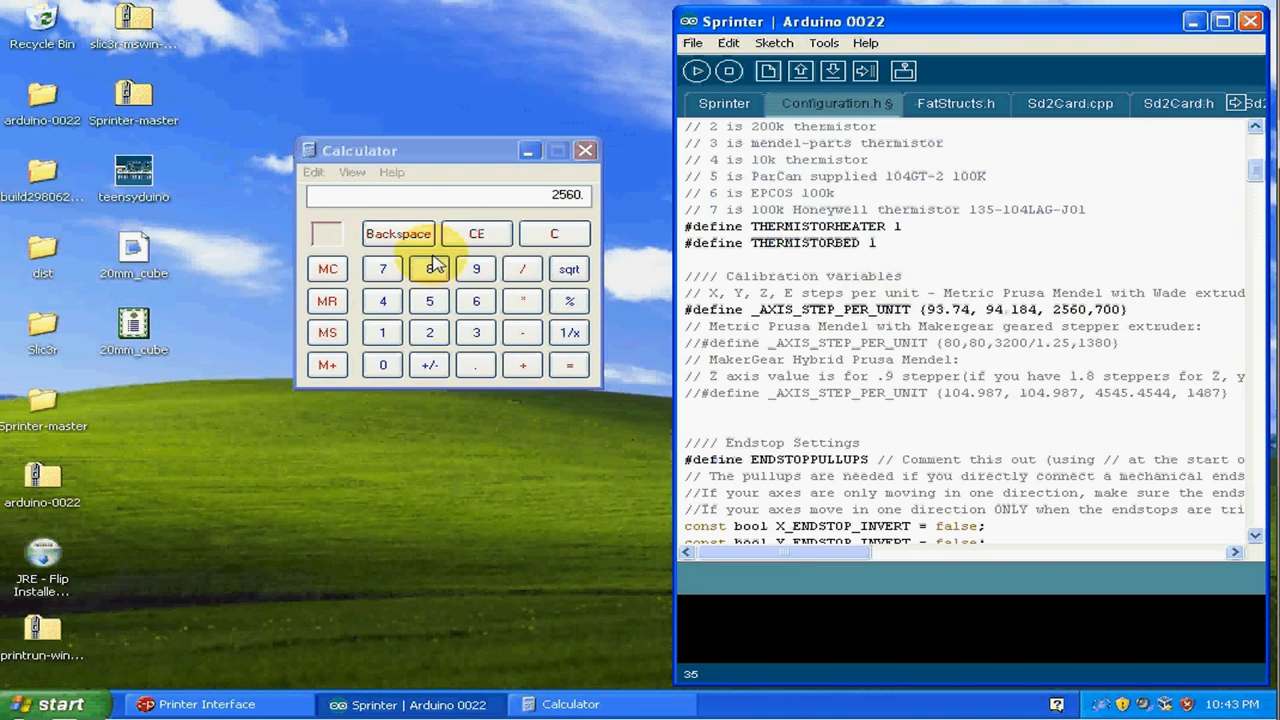
{"action": "mouse_move", "coordinate": [568, 332]}
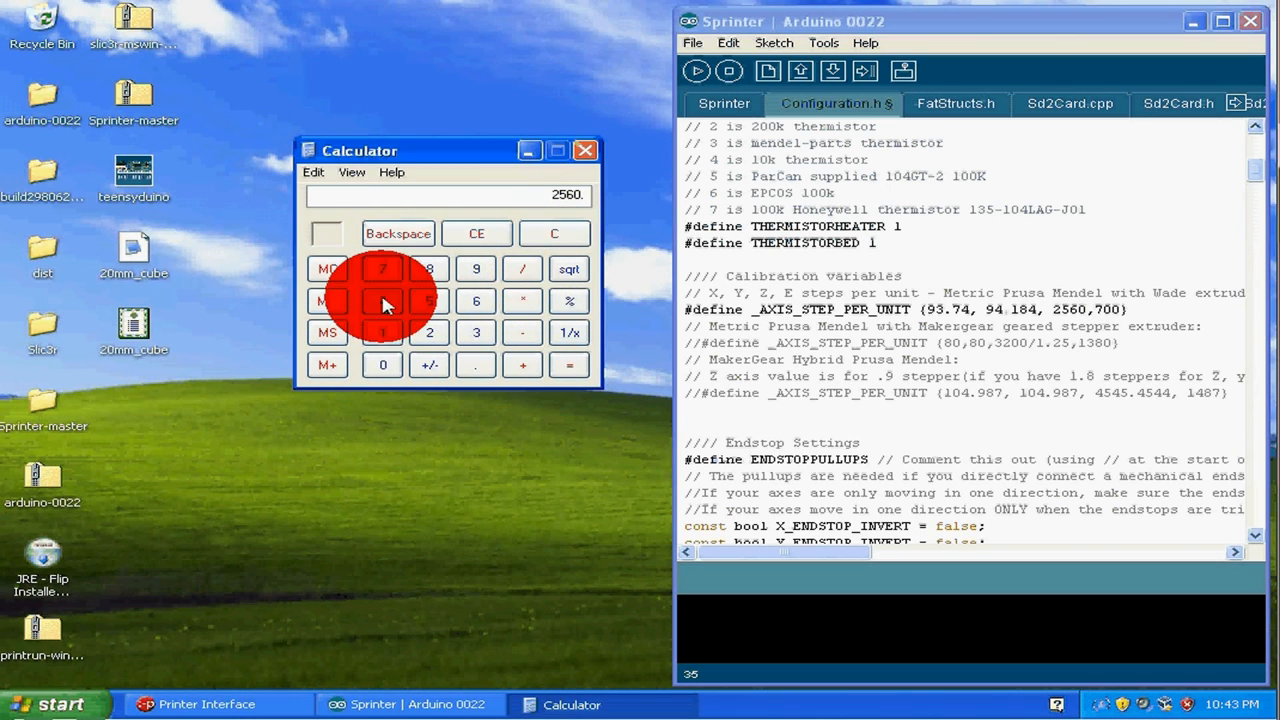
{"action": "left_click", "coordinate": [476, 364]}
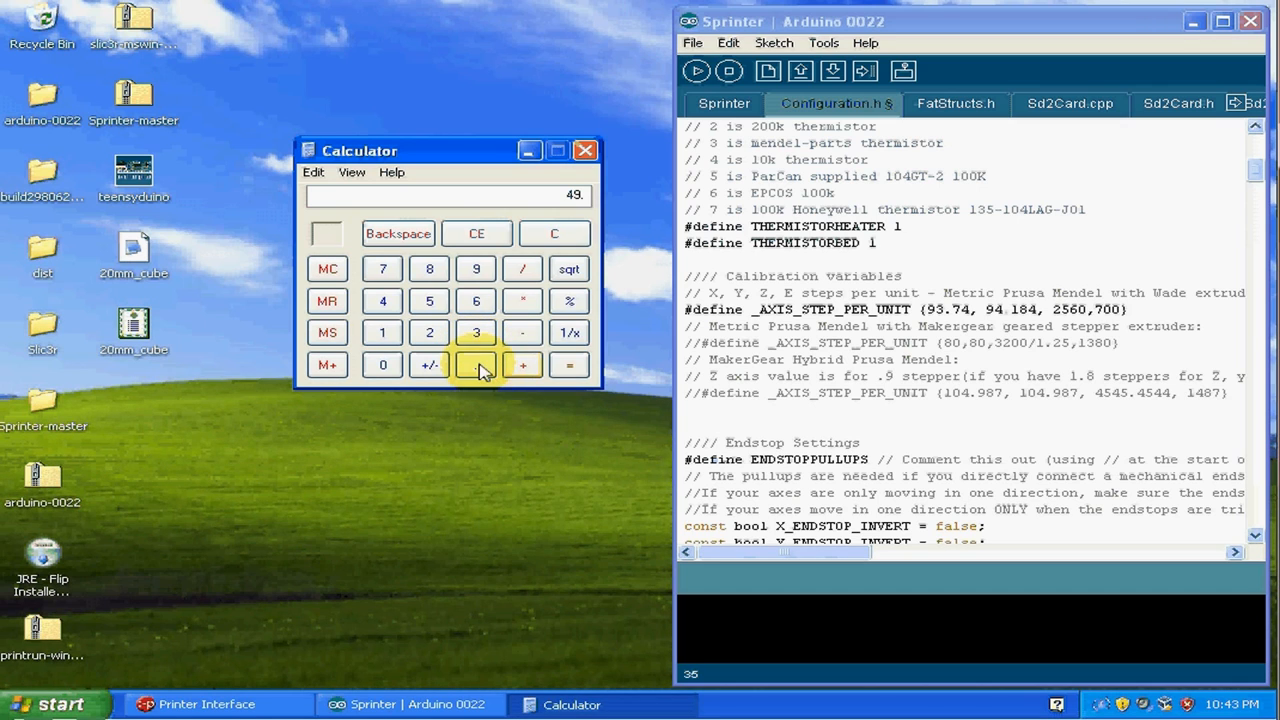
{"action": "left_click", "coordinate": [568, 364]}
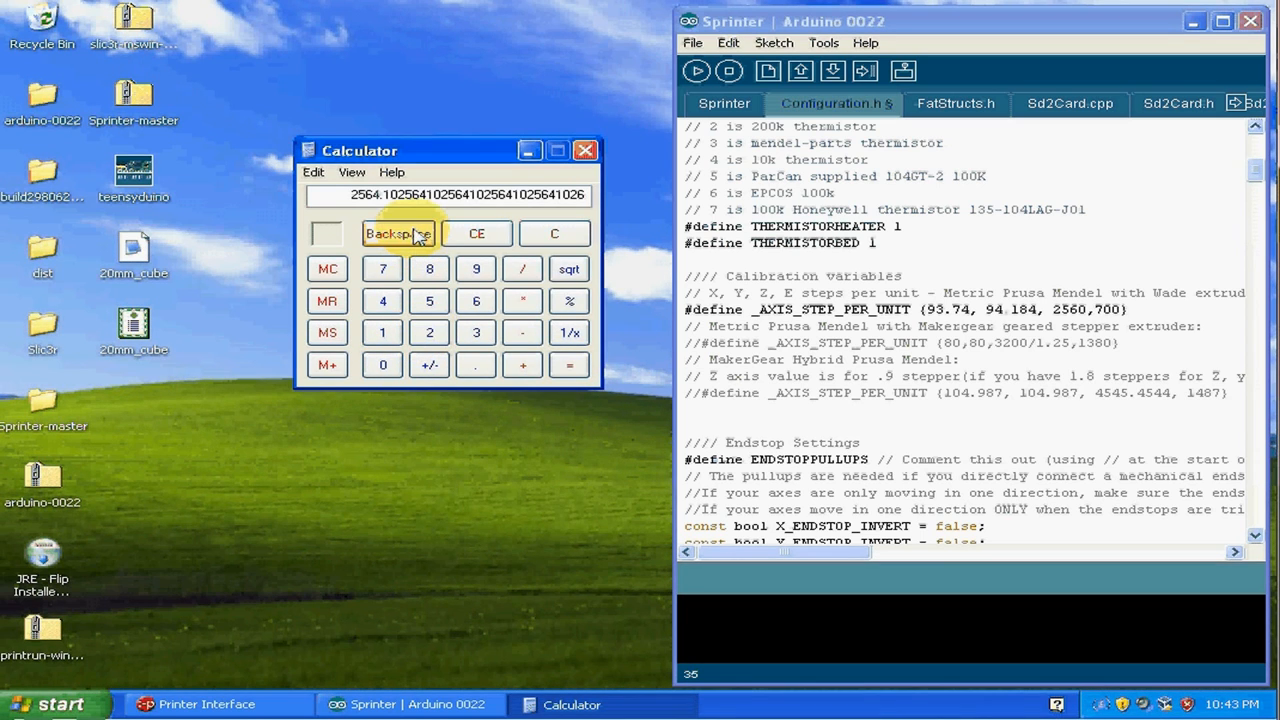
{"action": "mouse_move", "coordinate": [756, 378]}
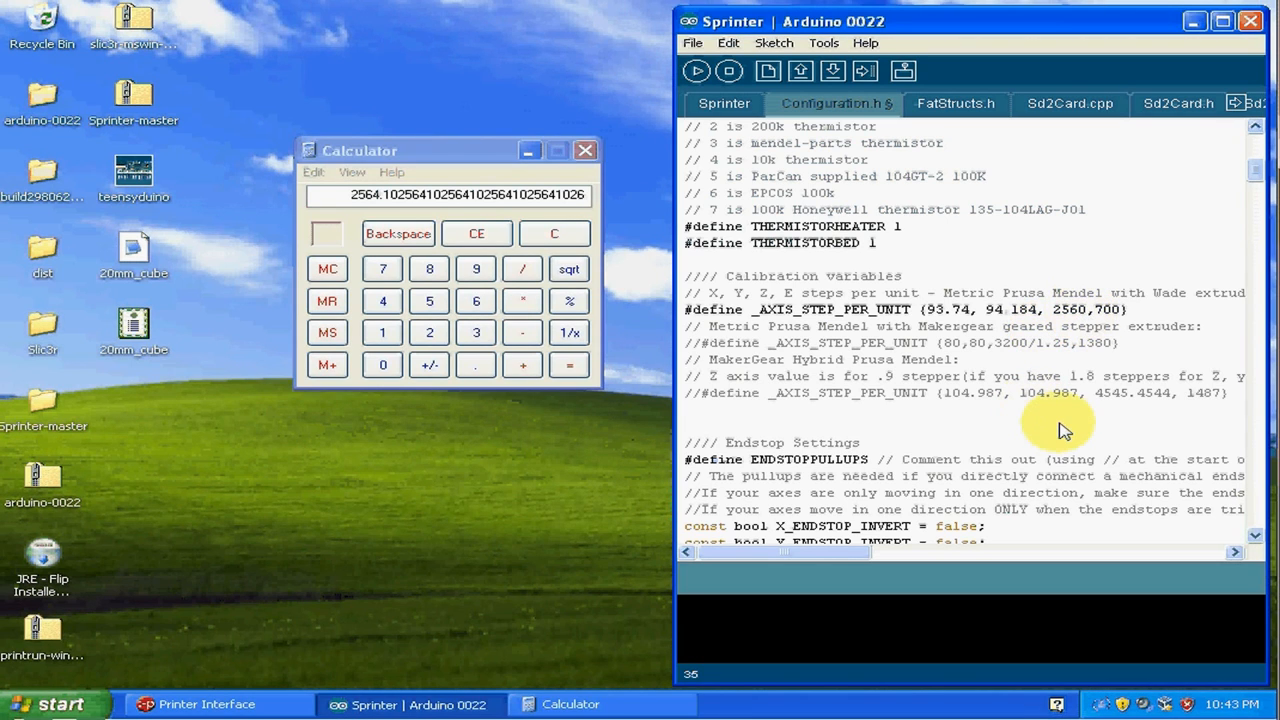
{"action": "type", "text": "1"}
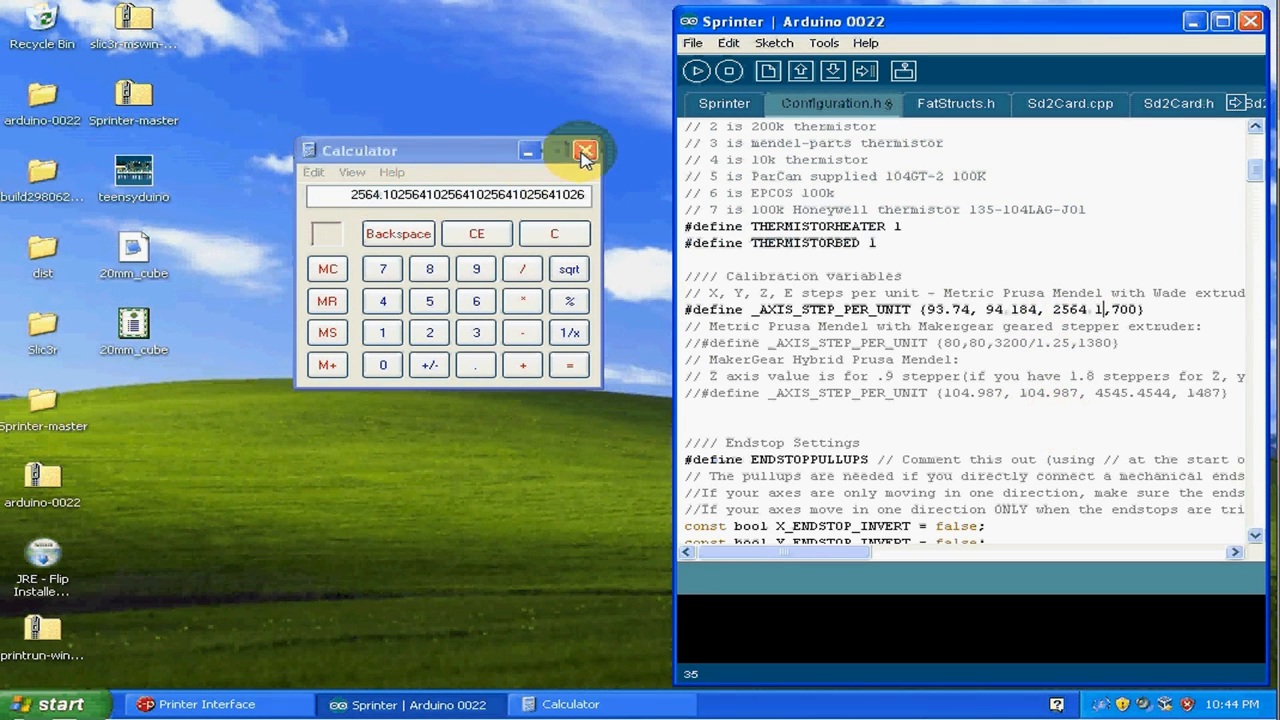
Save Configuration.h with steps-per-unit values 93.74, 94.184, 2564.1, 700
{"action": "left_click", "coordinate": [692, 42]}
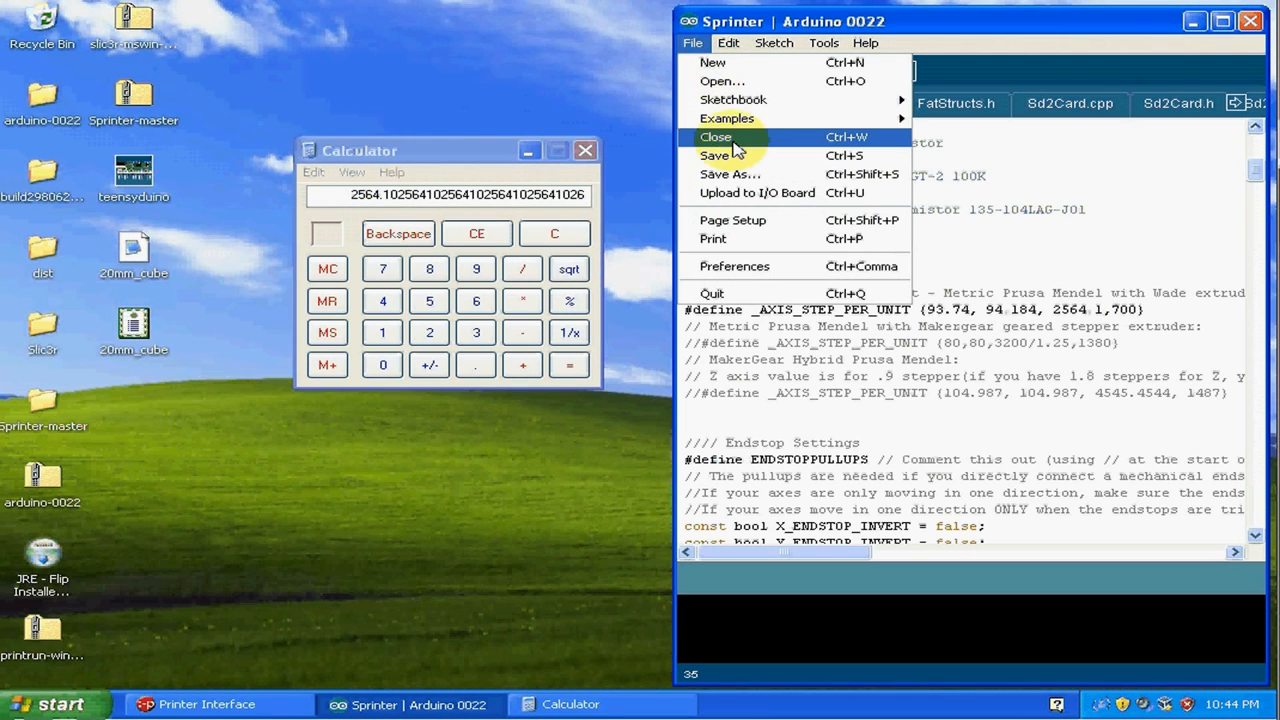
{"action": "left_click", "coordinate": [714, 156]}
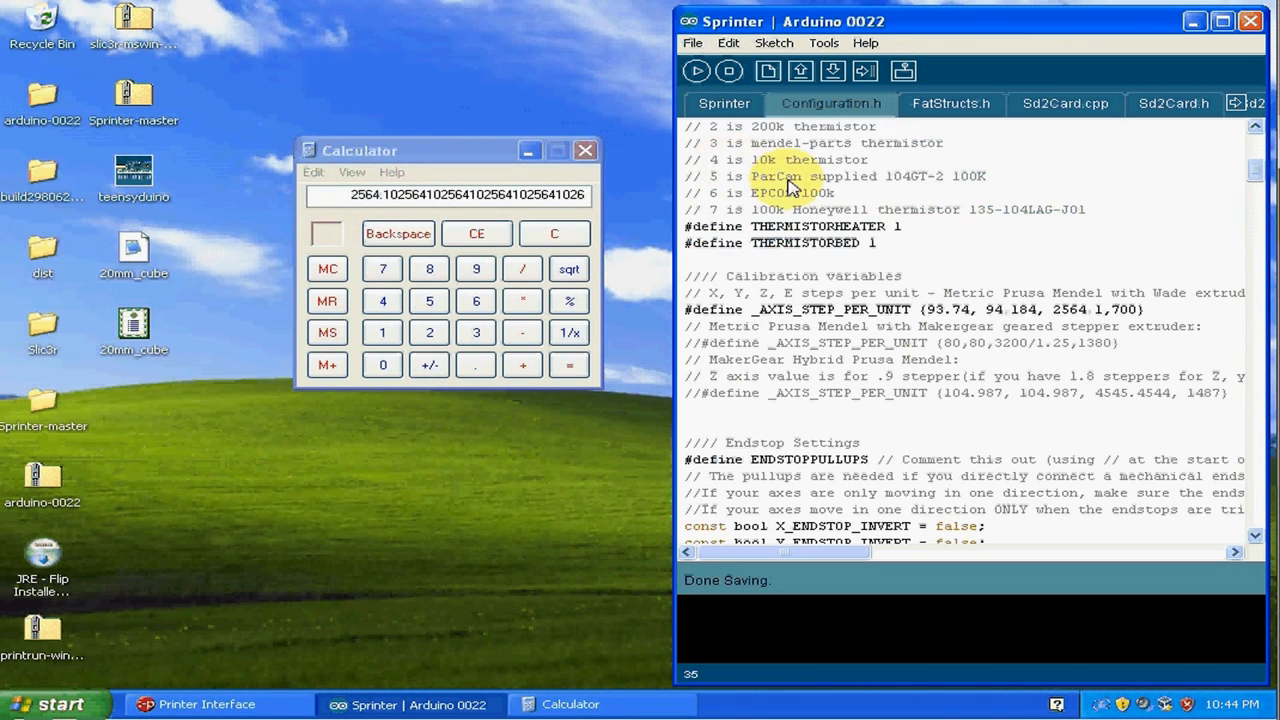
{"action": "mouse_move", "coordinate": [1012, 272]}
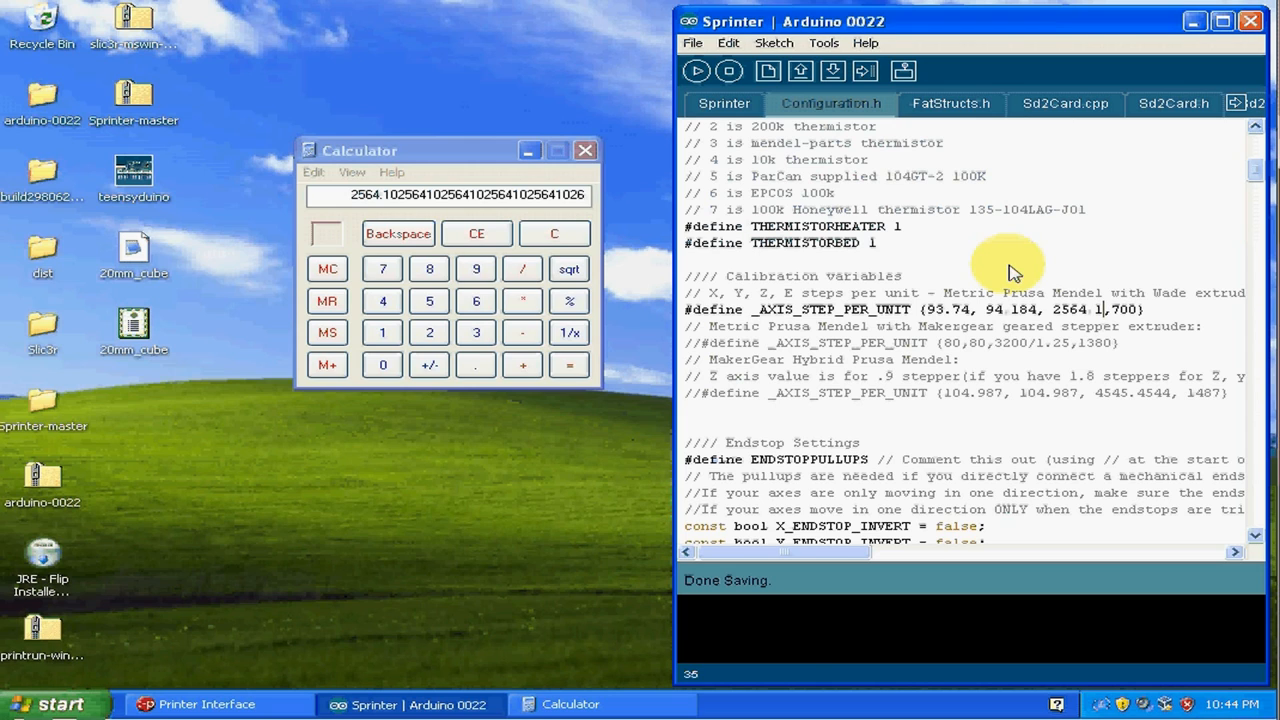
{"action": "mouse_move", "coordinate": [996, 264]}
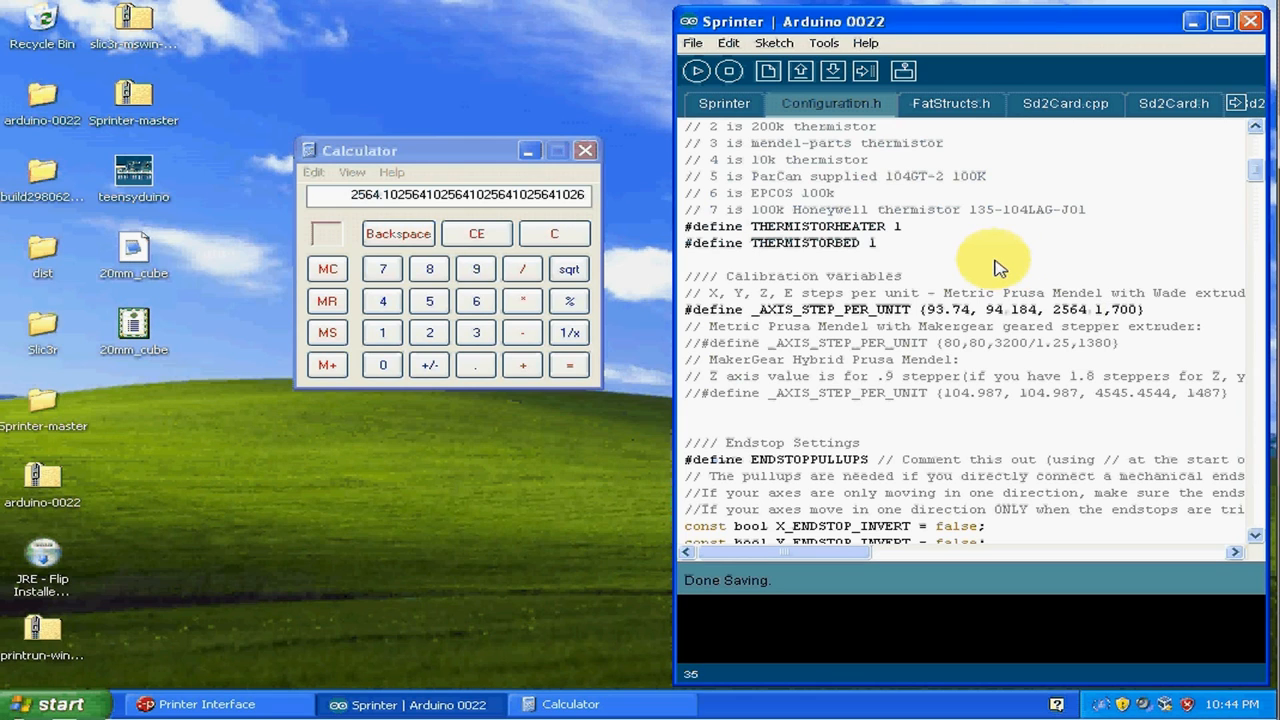
{"action": "mouse_move", "coordinate": [1144, 332]}
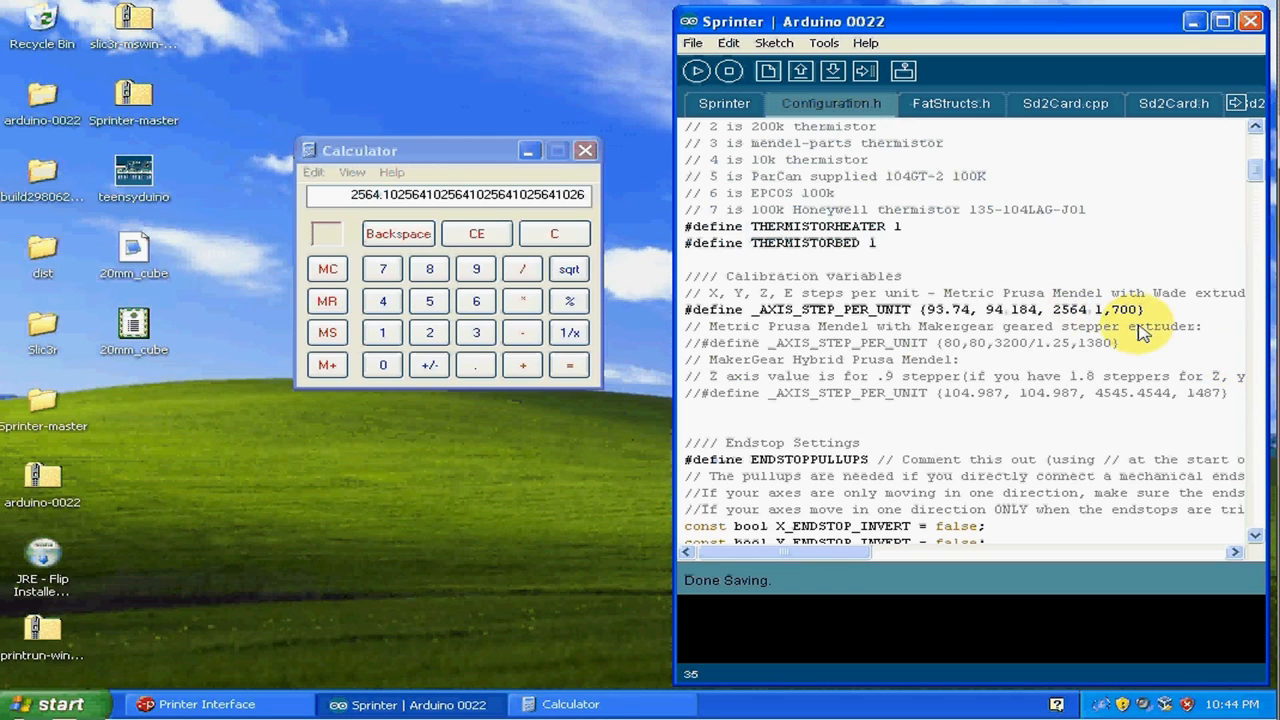